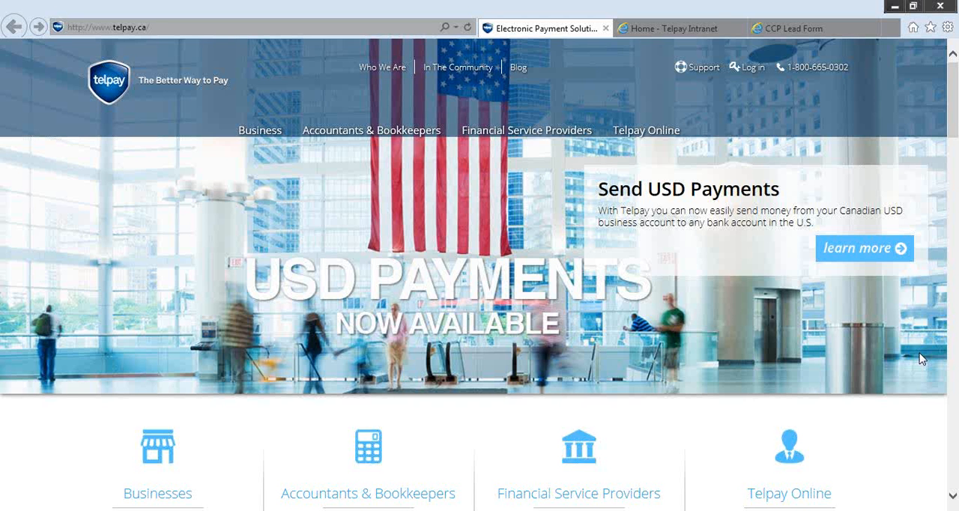
mouse_move(905, 358)
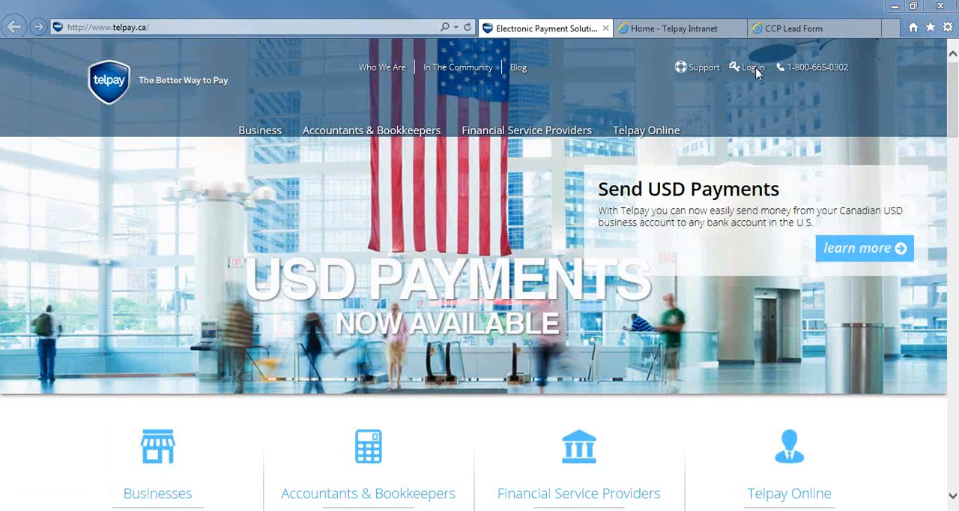
mouse_move(845, 114)
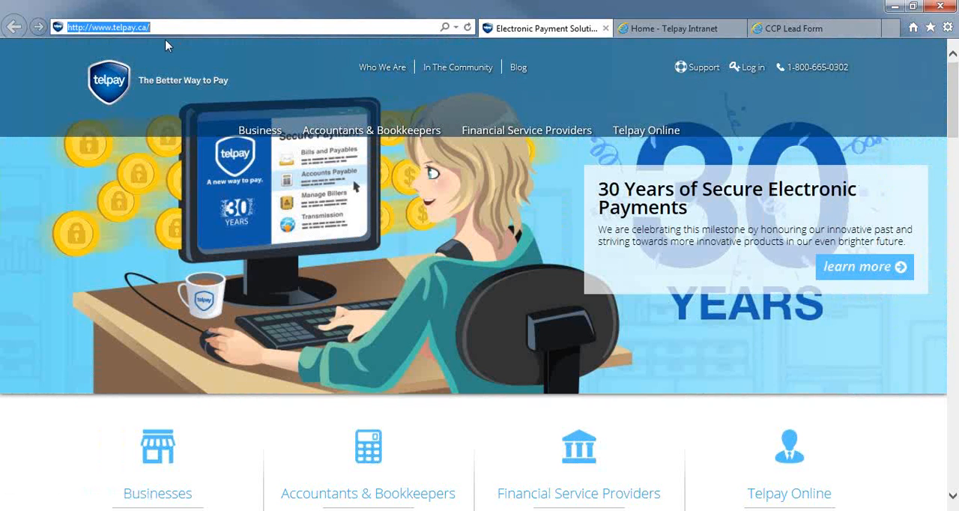
mouse_move(698, 68)
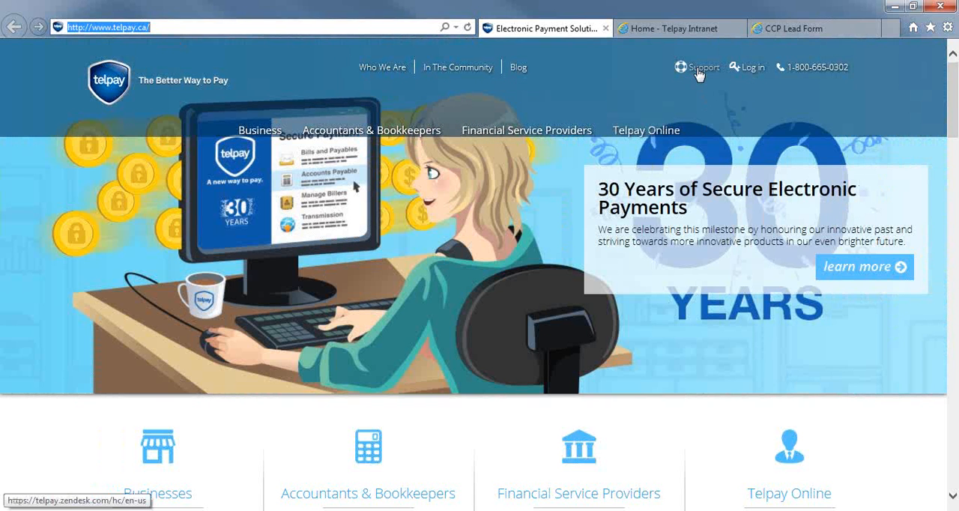
Go from telpay.ca to the Support help centre and into the Payroll category page.
left_click(703, 68)
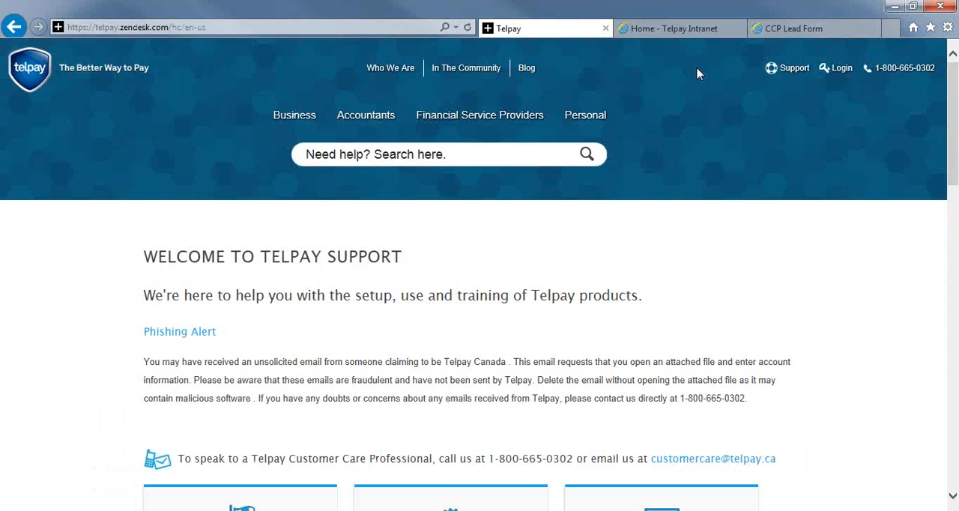
scroll("down", 3)
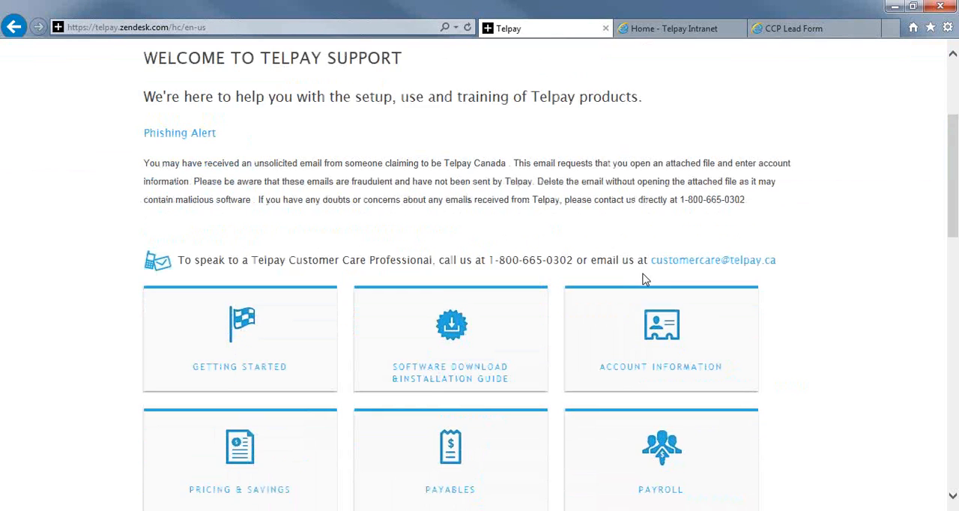
scroll("down", 3)
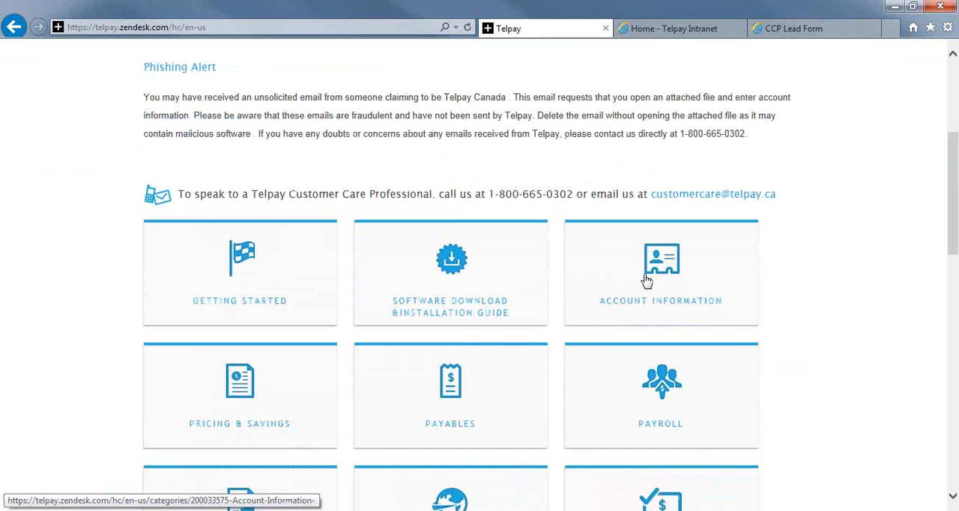
mouse_move(663, 383)
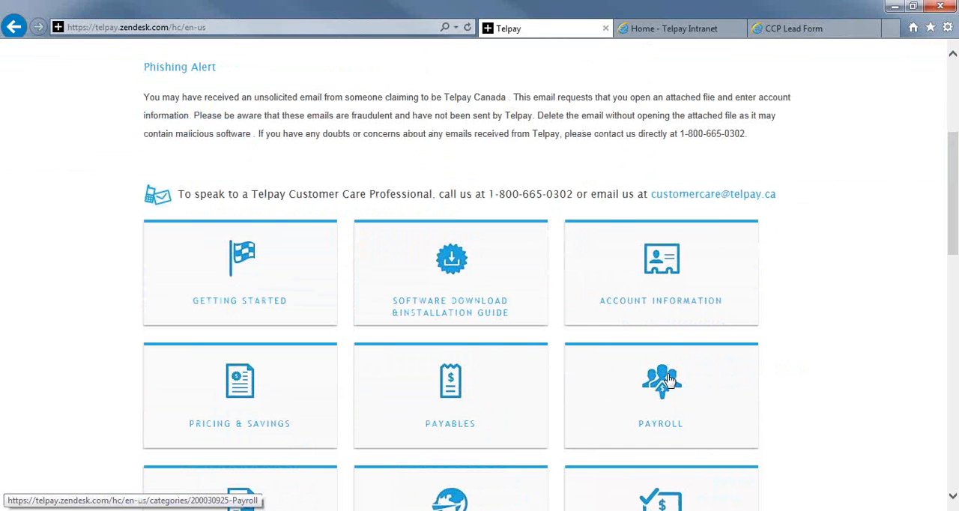
mouse_move(667, 417)
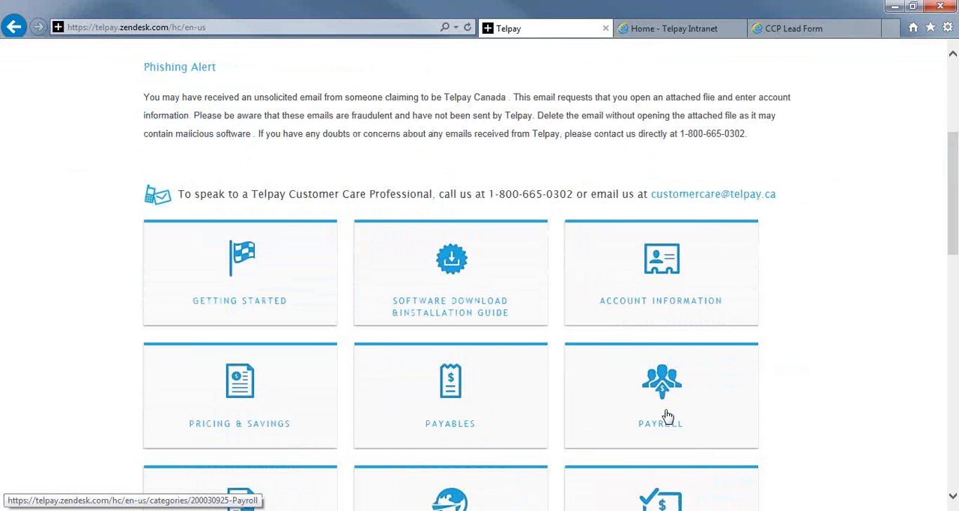
left_click(661, 396)
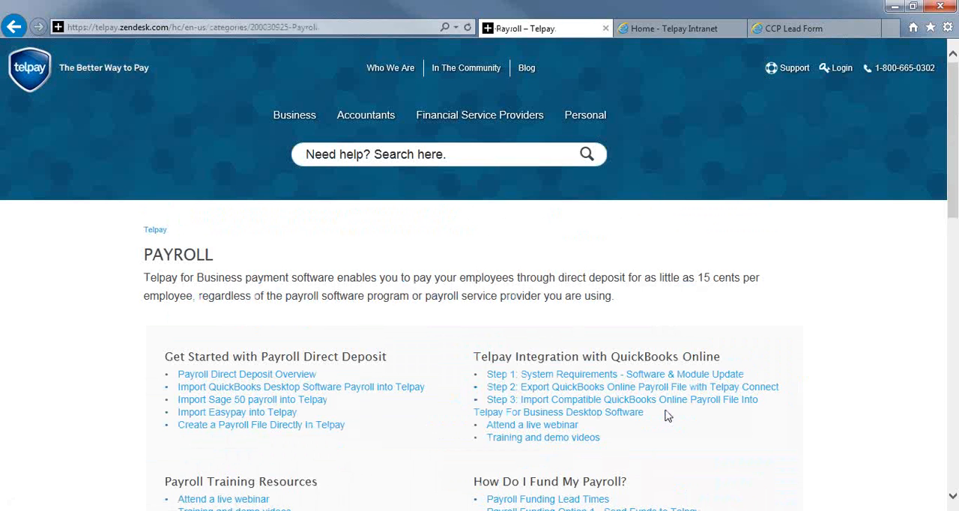
scroll("down", 3)
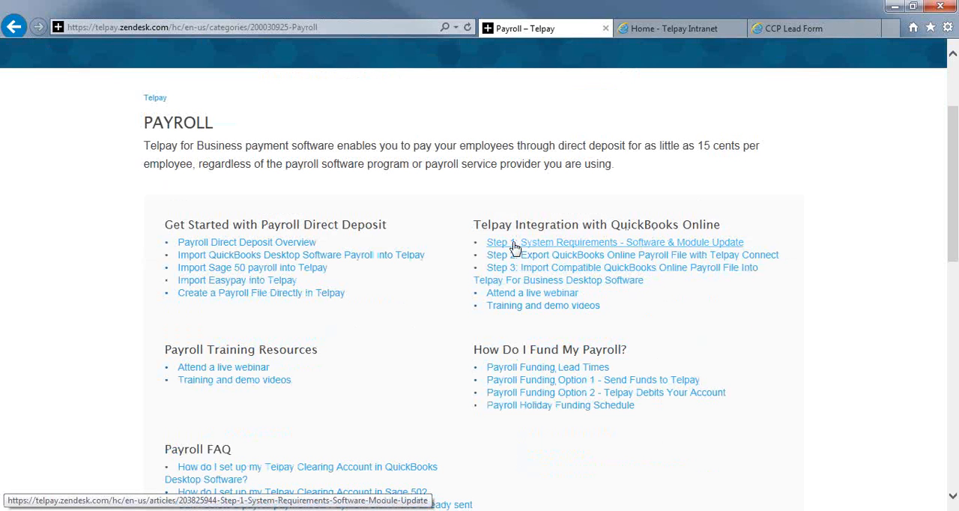
Read the Step 1 System Requirements article and check the Telpay version via the logon window.
left_click(615, 243)
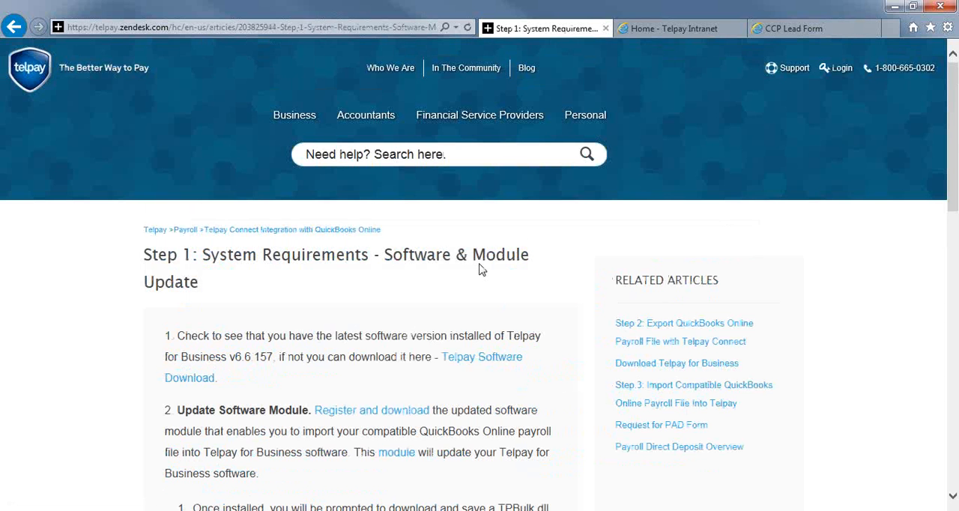
scroll("down", 3)
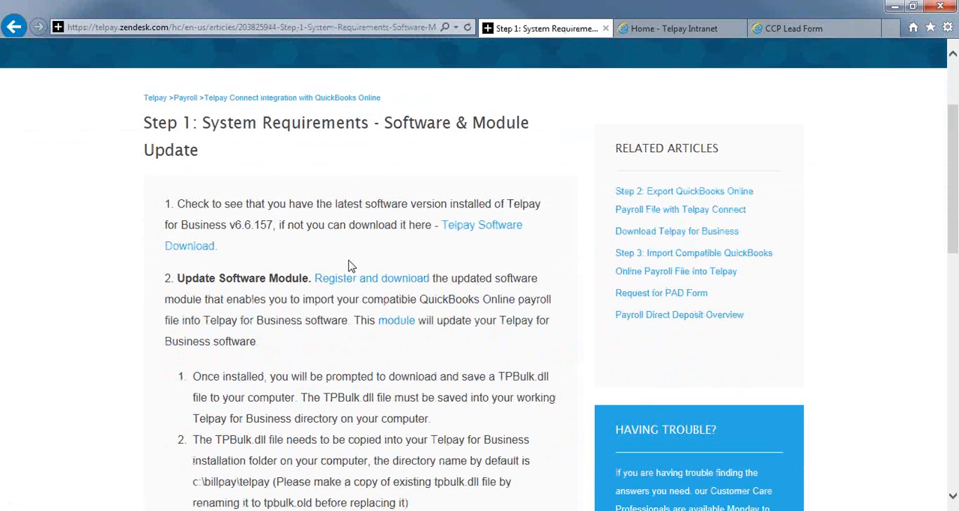
mouse_move(479, 224)
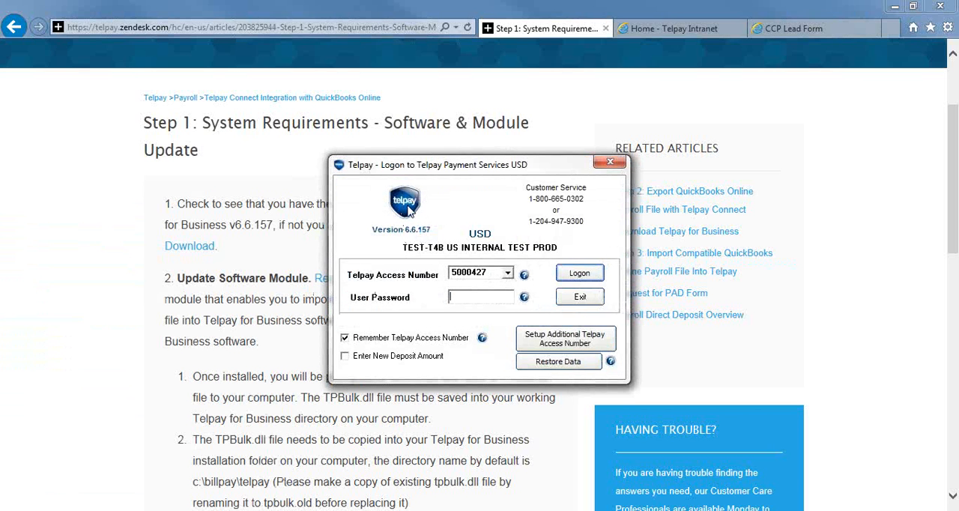
mouse_move(390, 239)
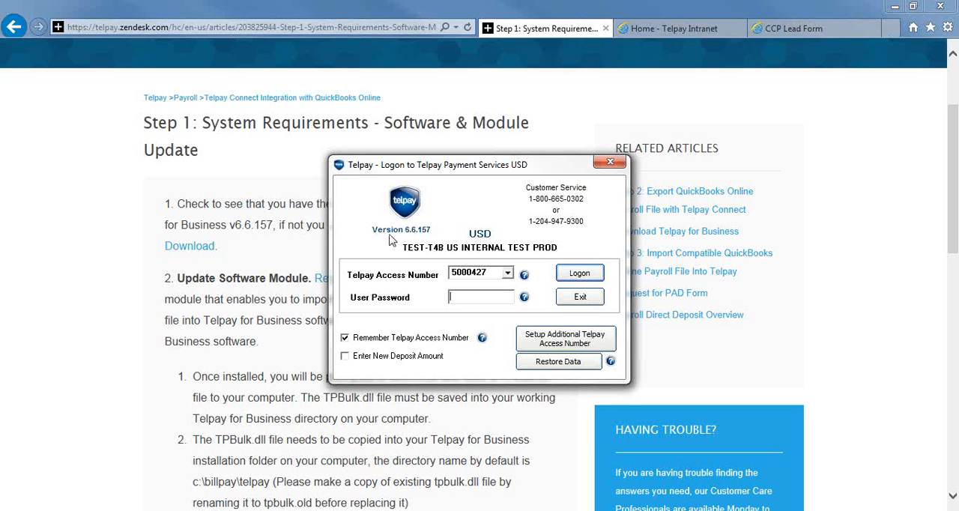
mouse_move(421, 241)
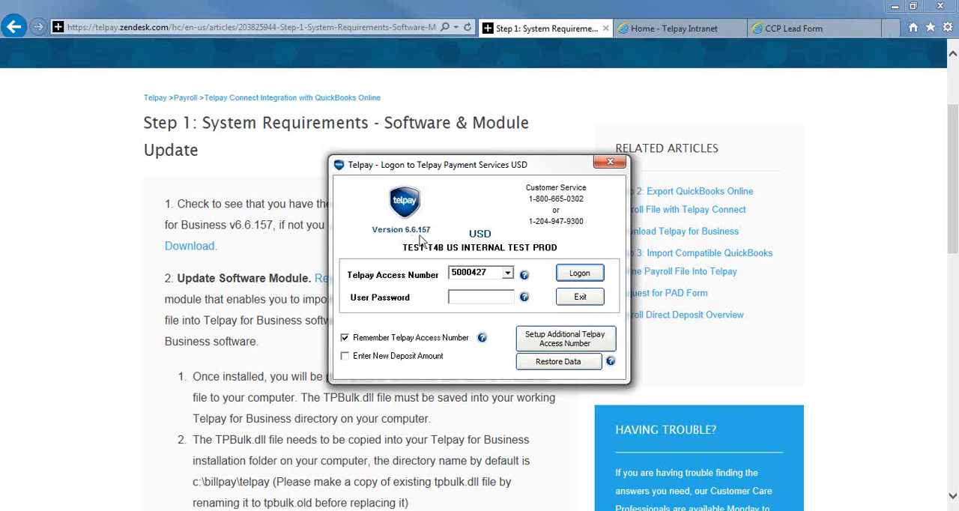
mouse_move(429, 248)
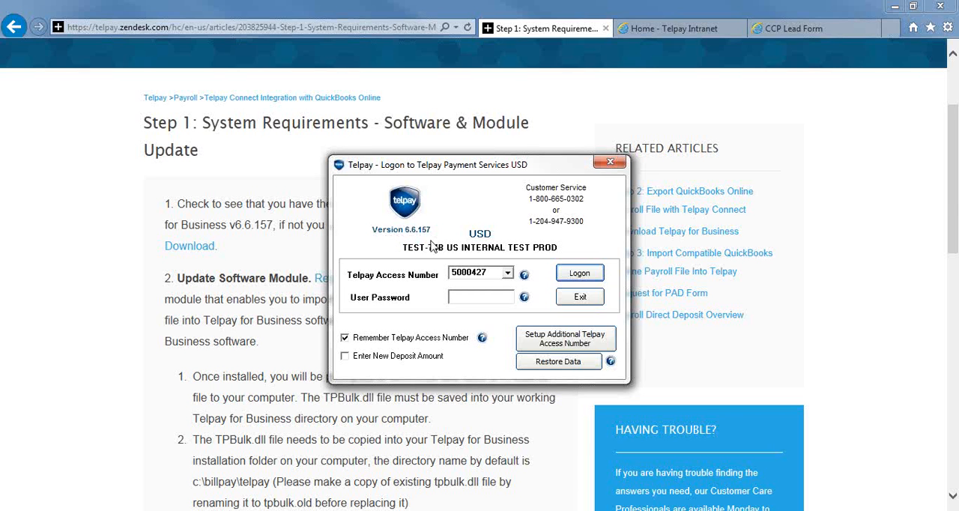
mouse_move(465, 246)
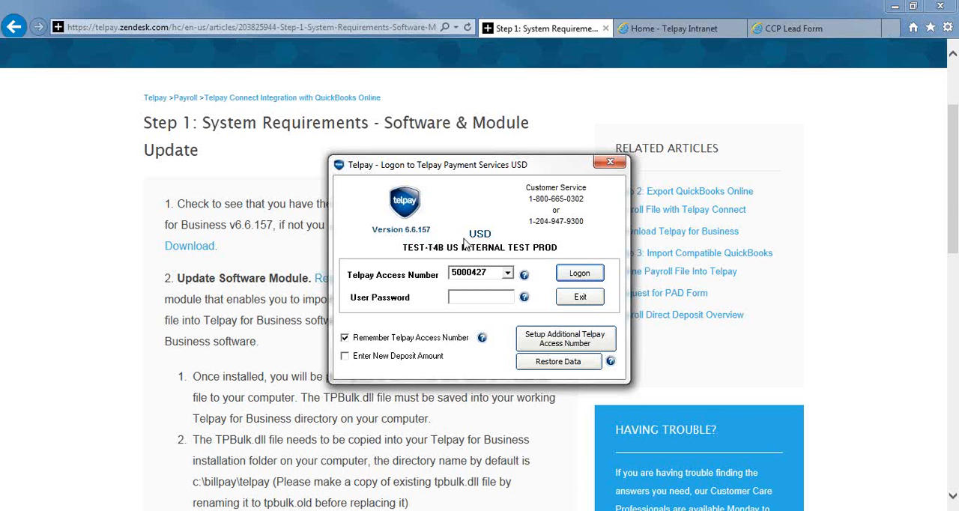
mouse_move(442, 246)
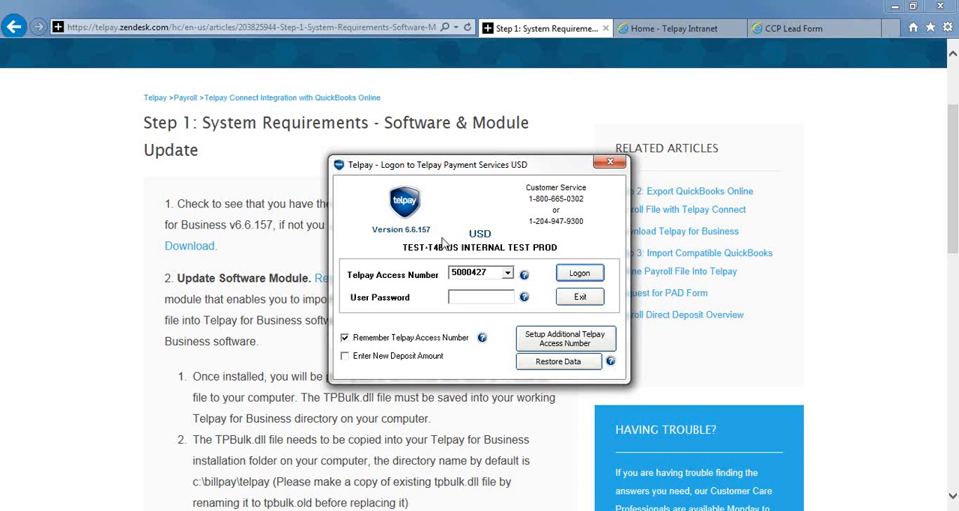
left_click(610, 162)
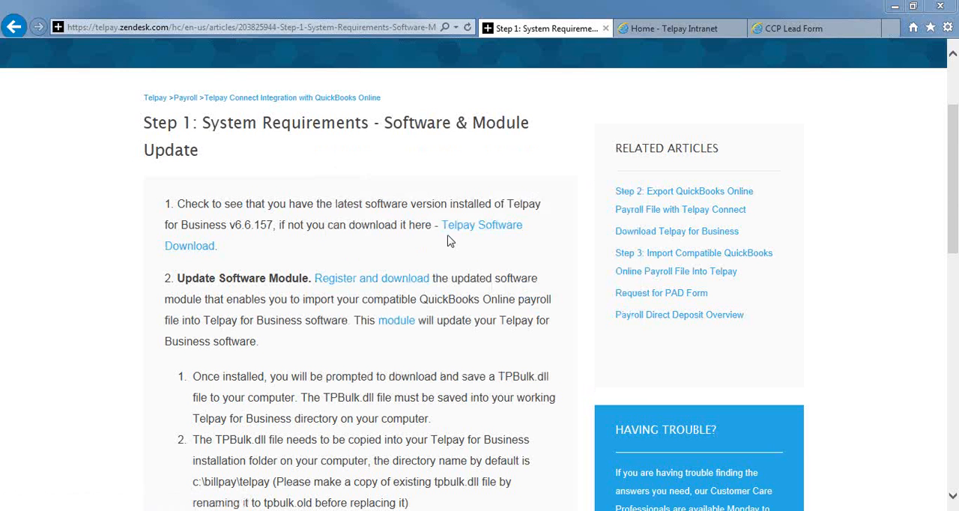
mouse_move(420, 231)
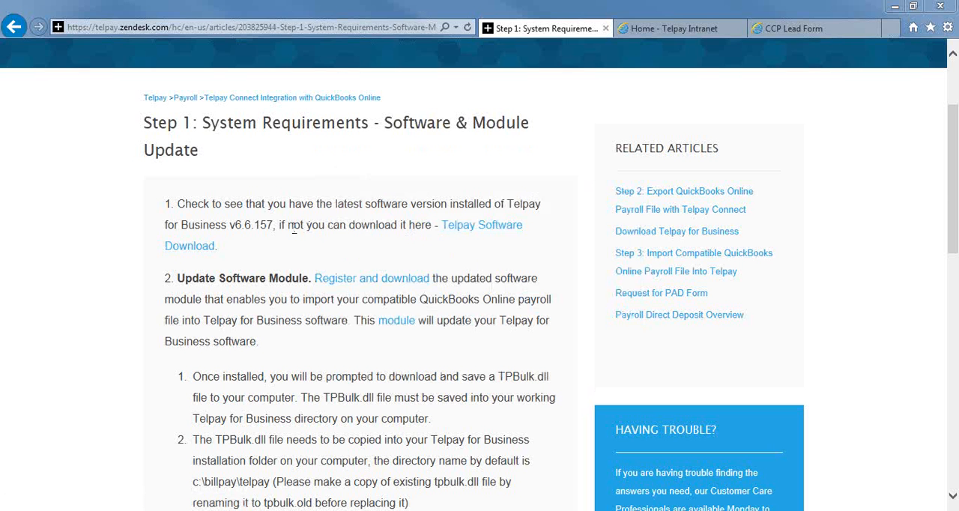
mouse_move(345, 292)
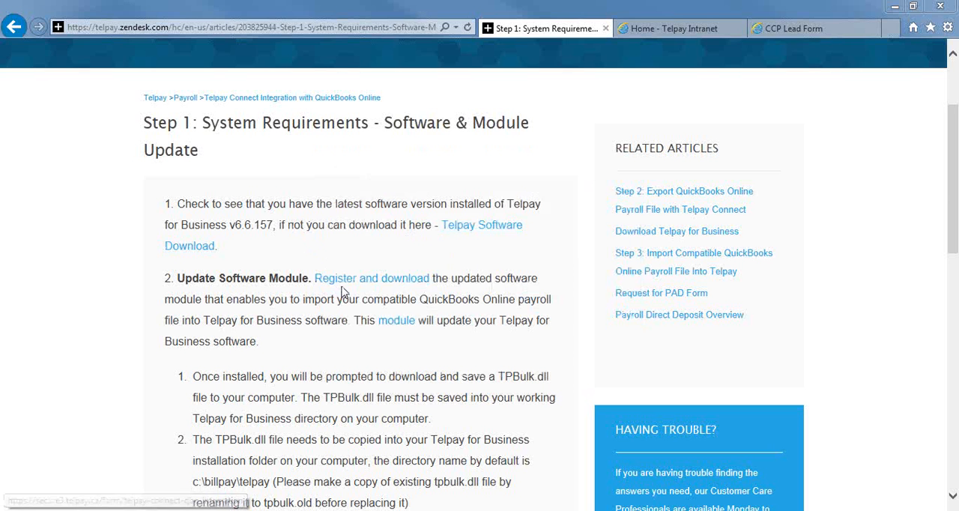
mouse_move(372, 279)
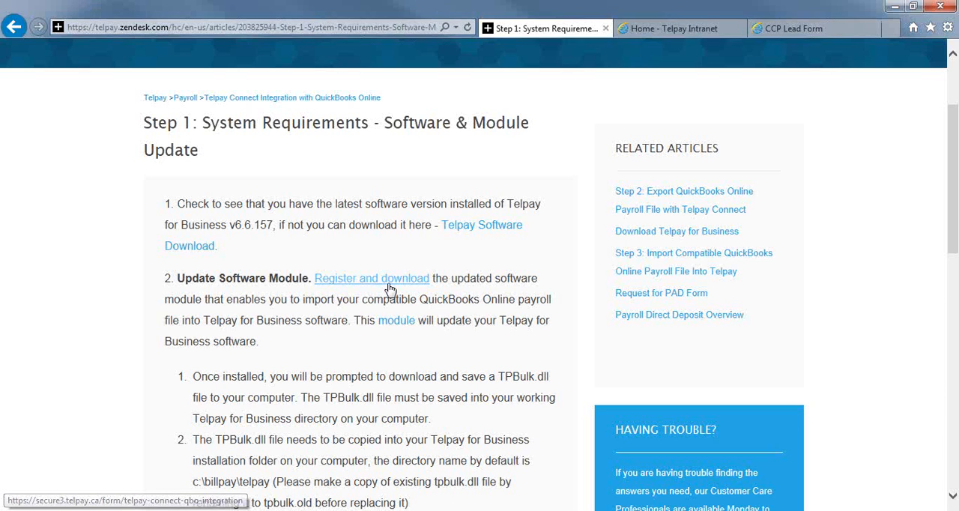
Fill the registration form with company 'tel', email 'mm', name 'elani' and send it.
left_click(372, 279)
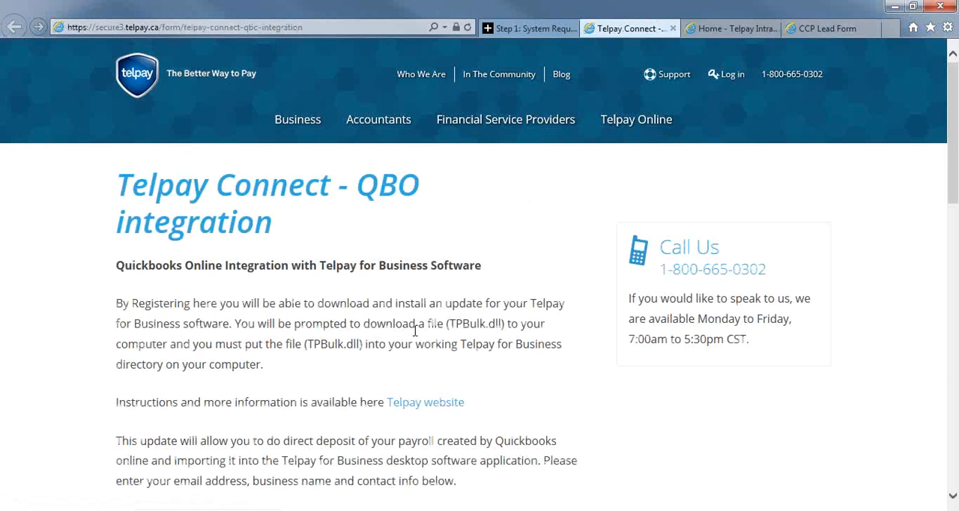
scroll("down", 3)
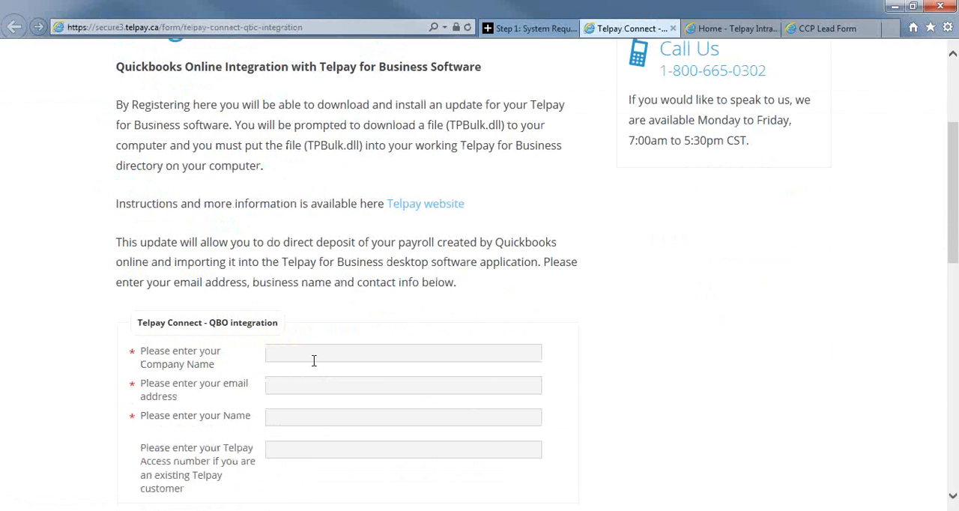
left_click(403, 352)
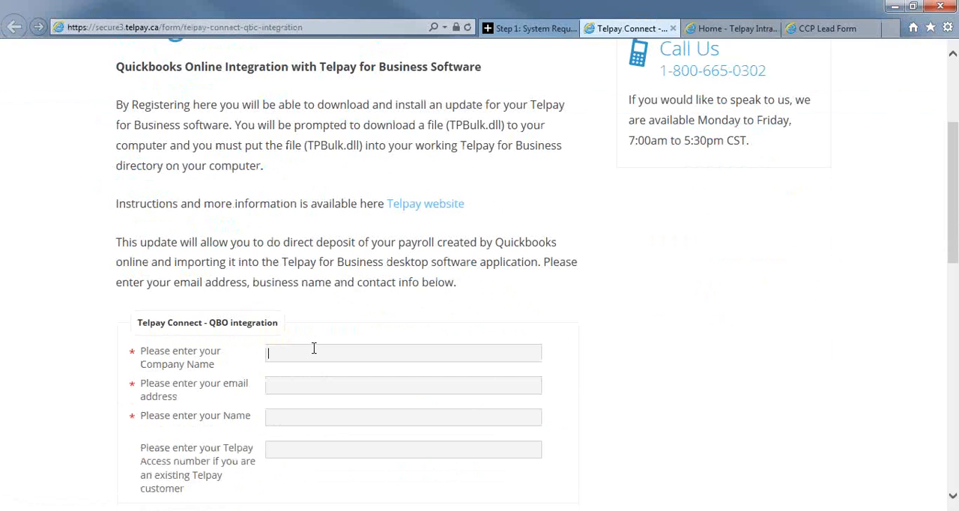
type("tel")
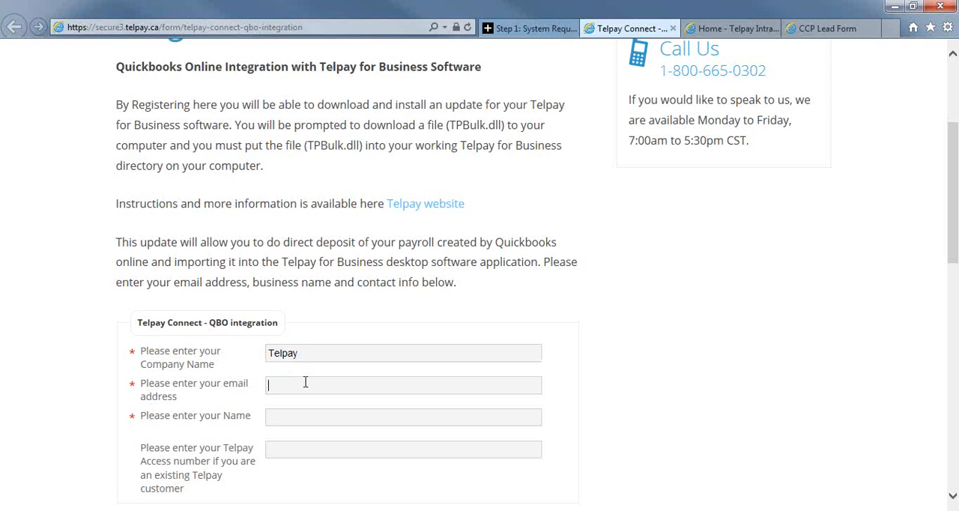
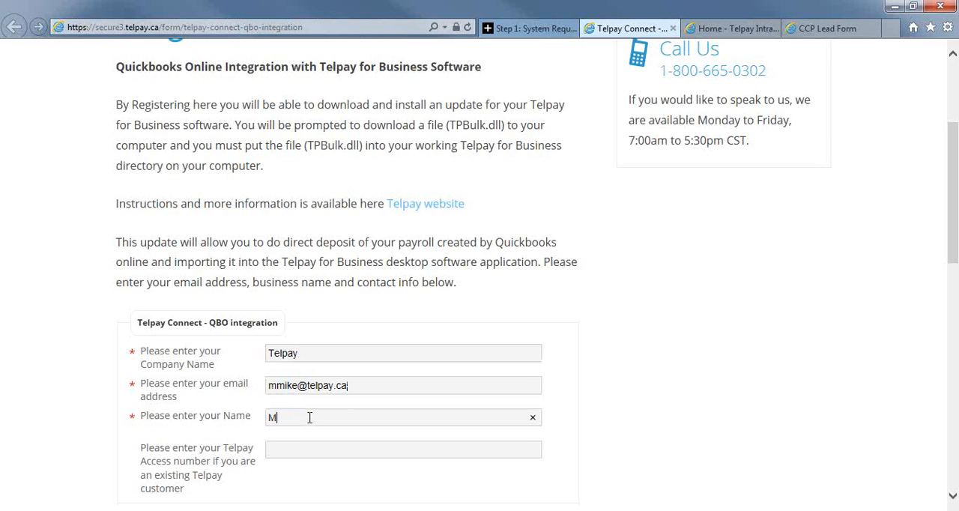
type("elanie")
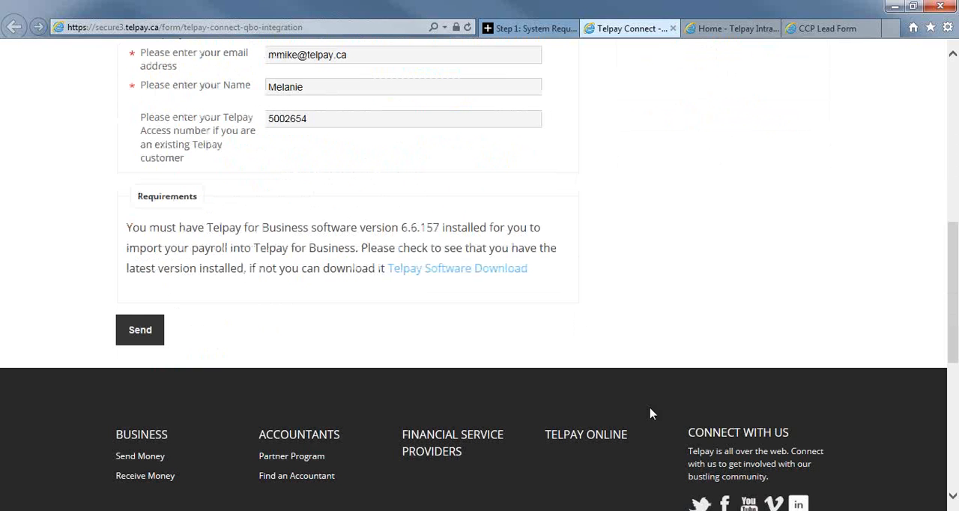
left_click(141, 330)
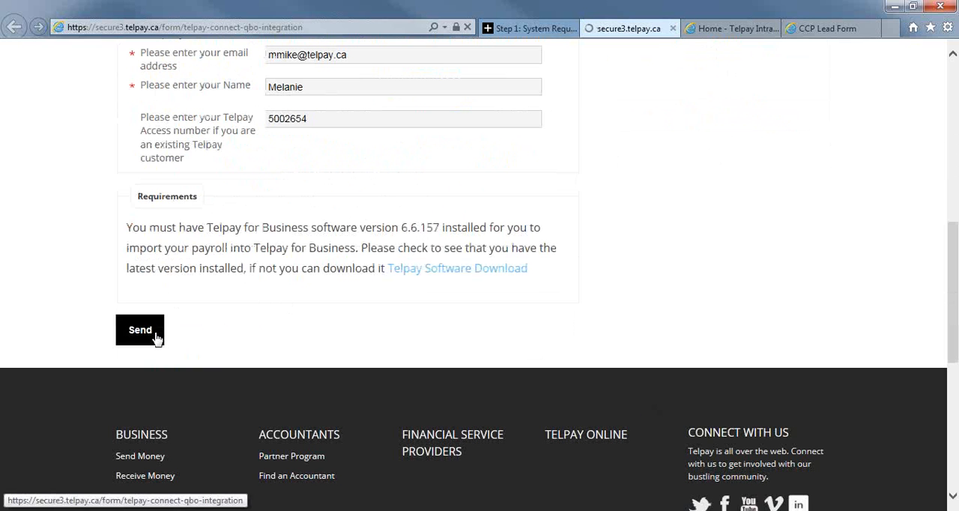
Download and save the TPBulk.dll module update from the thank-you page.
left_click(140, 330)
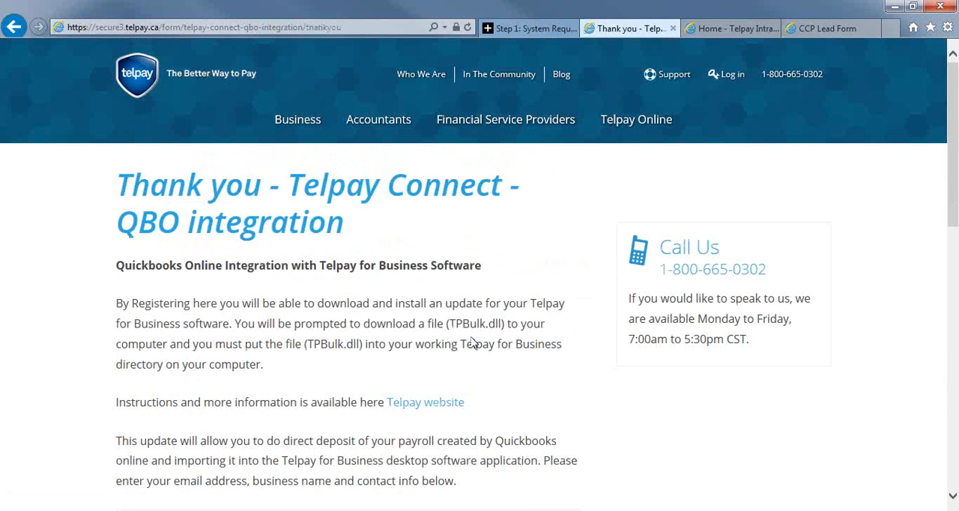
mouse_move(435, 328)
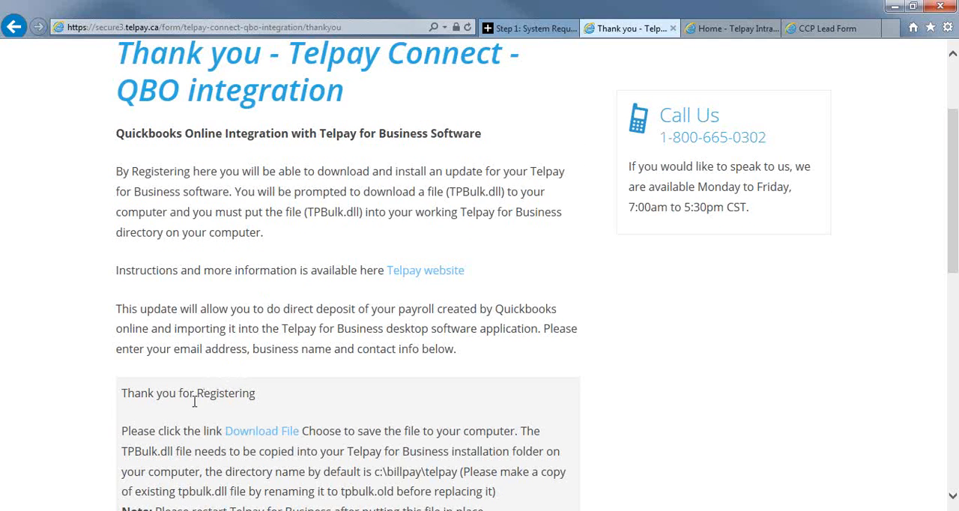
mouse_move(261, 432)
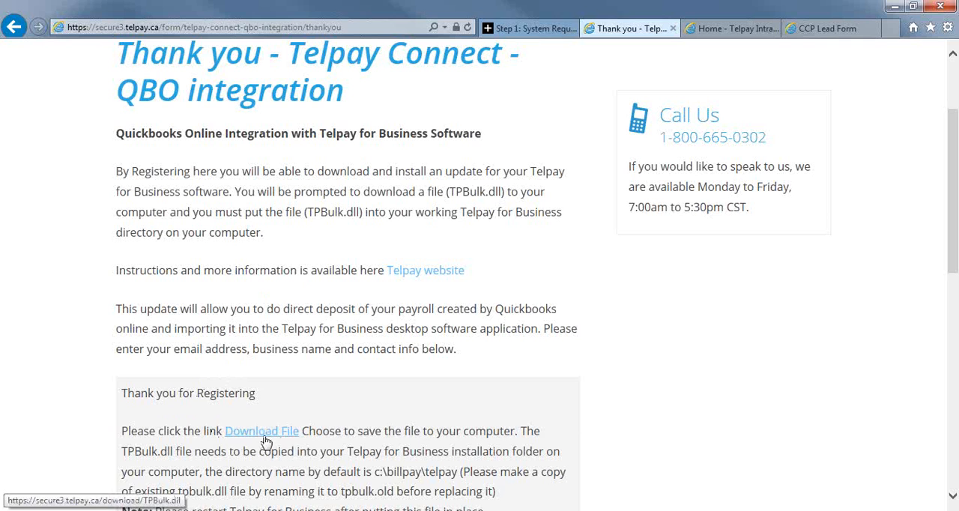
mouse_move(257, 440)
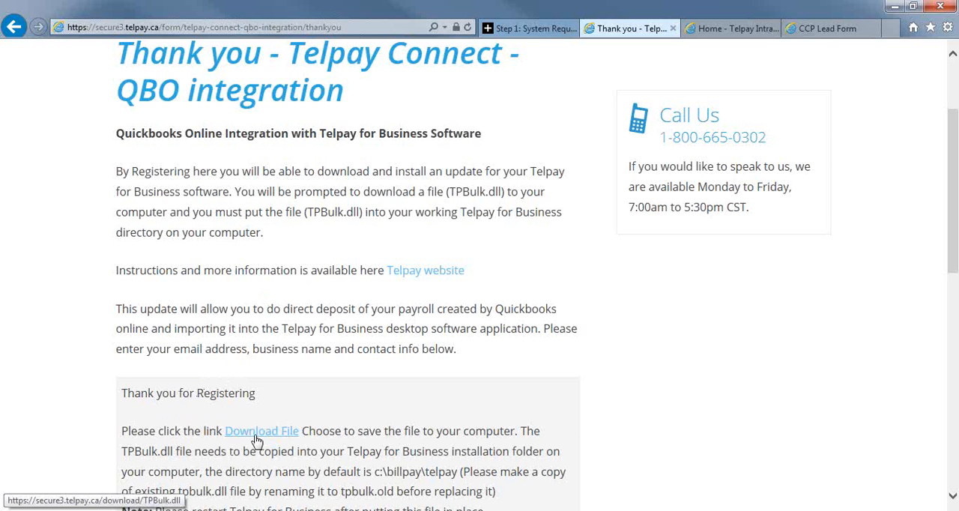
left_click(260, 432)
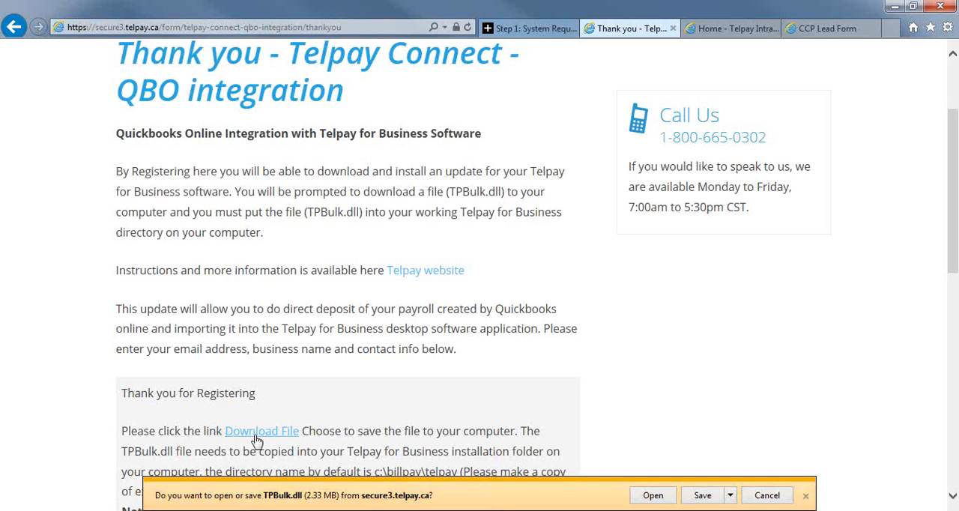
mouse_move(255, 441)
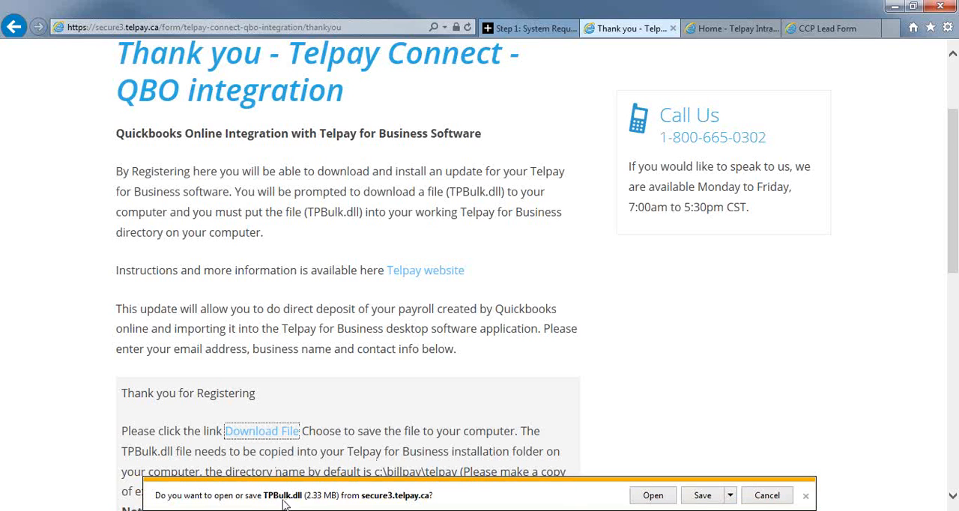
left_click(701, 494)
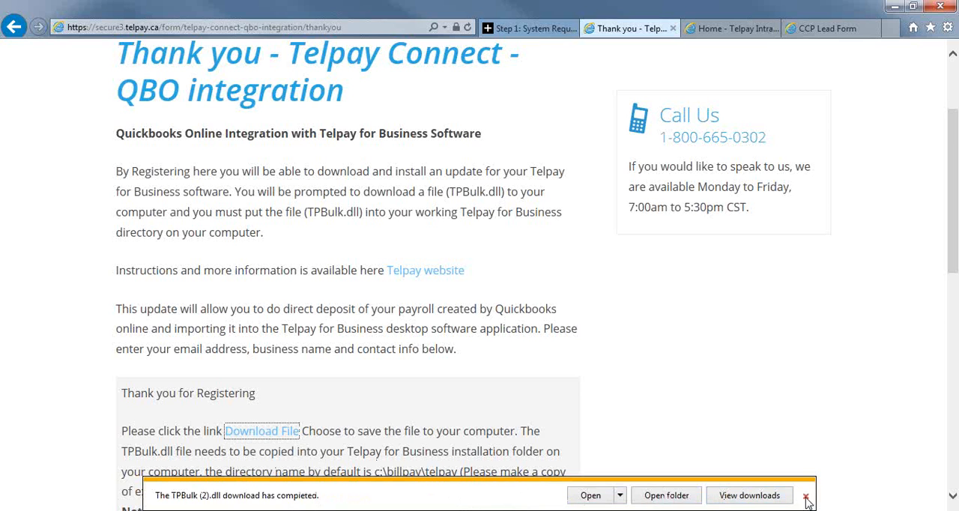
left_click(807, 495)
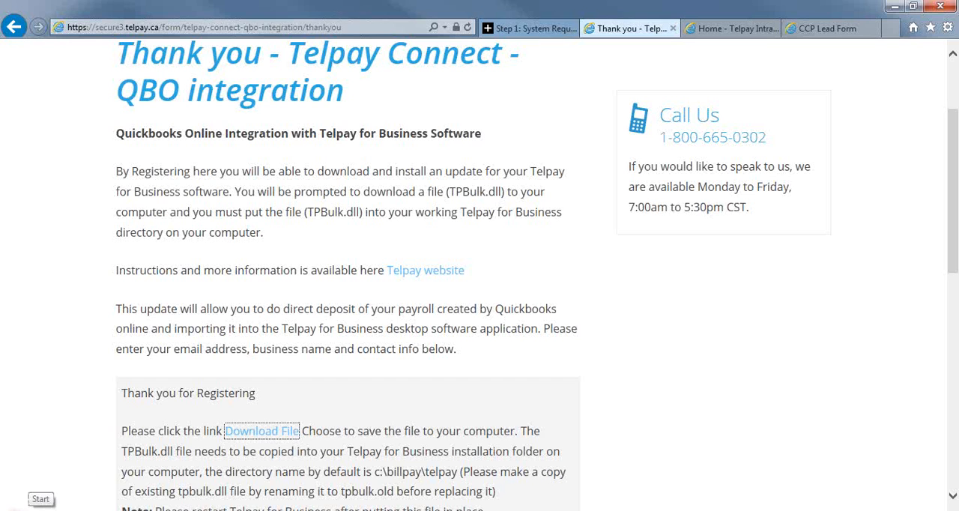
Navigate in Windows Explorer to the C:\billpay\Telpay installation folder.
left_click(39, 497)
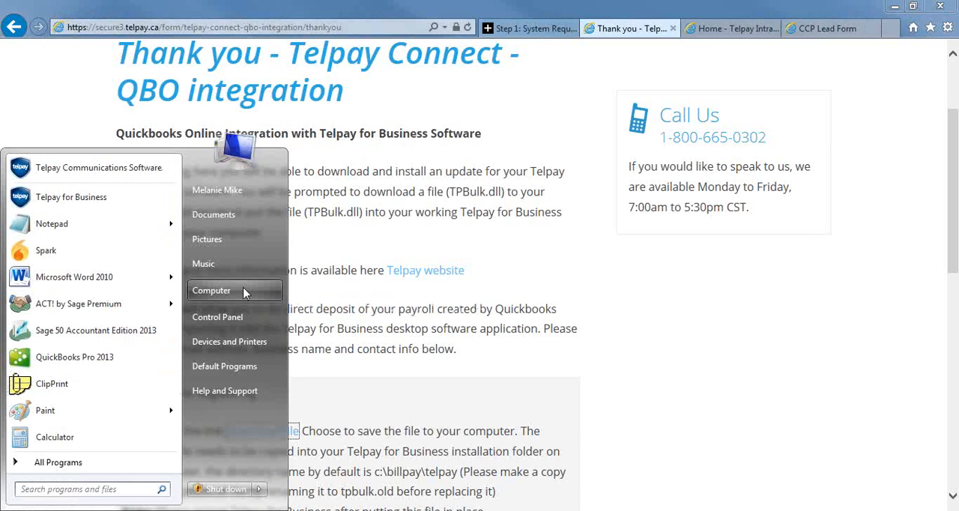
left_click(211, 291)
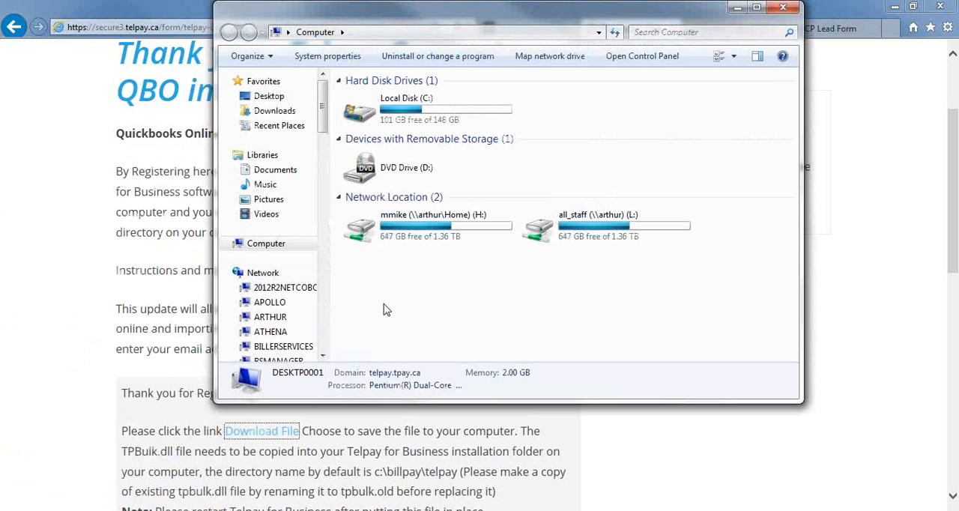
mouse_move(390, 312)
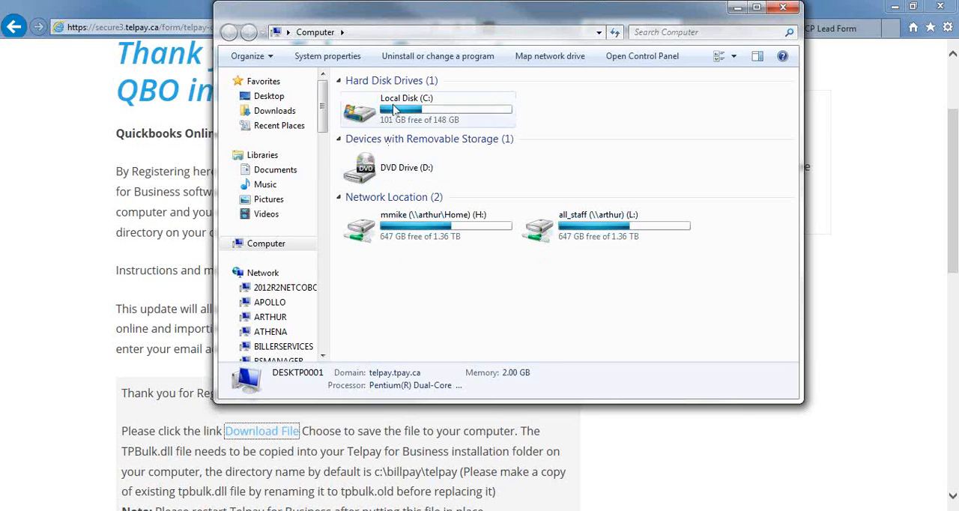
double_click(405, 111)
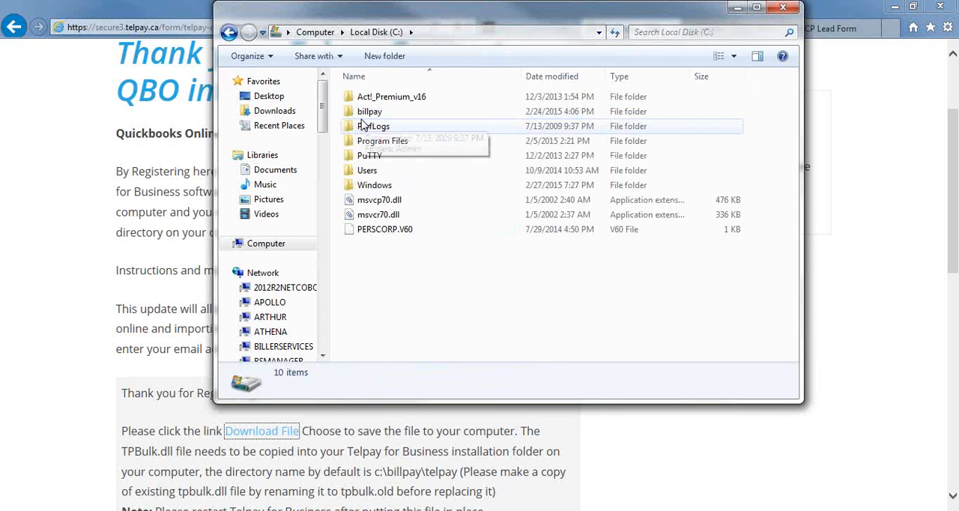
double_click(368, 111)
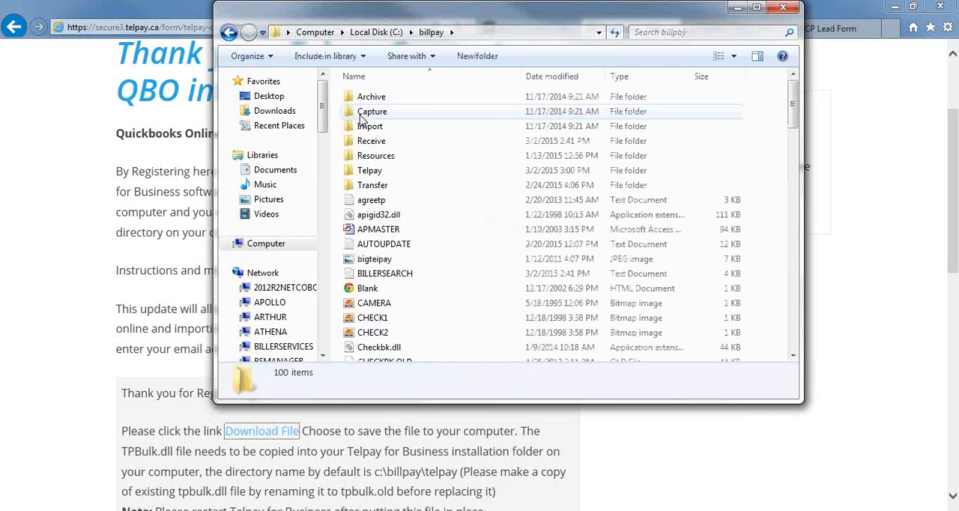
left_click(368, 171)
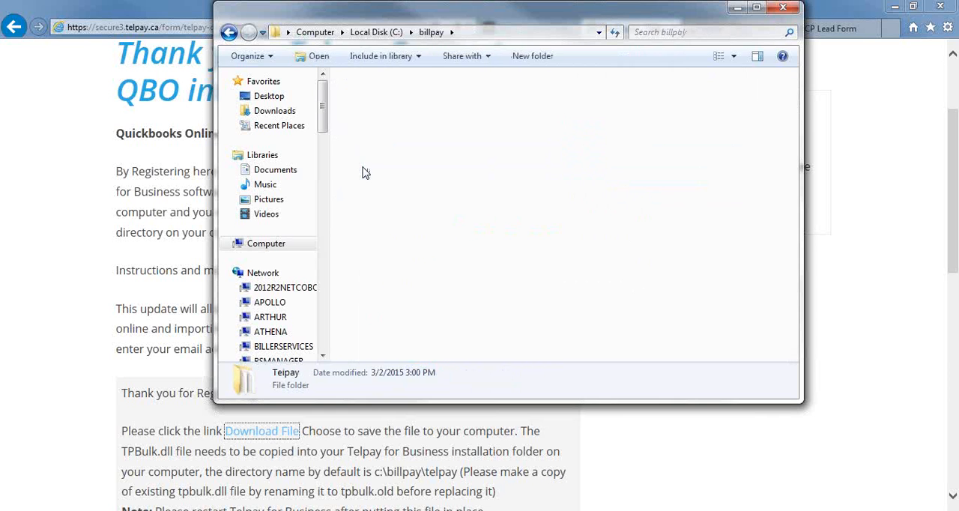
double_click(285, 378)
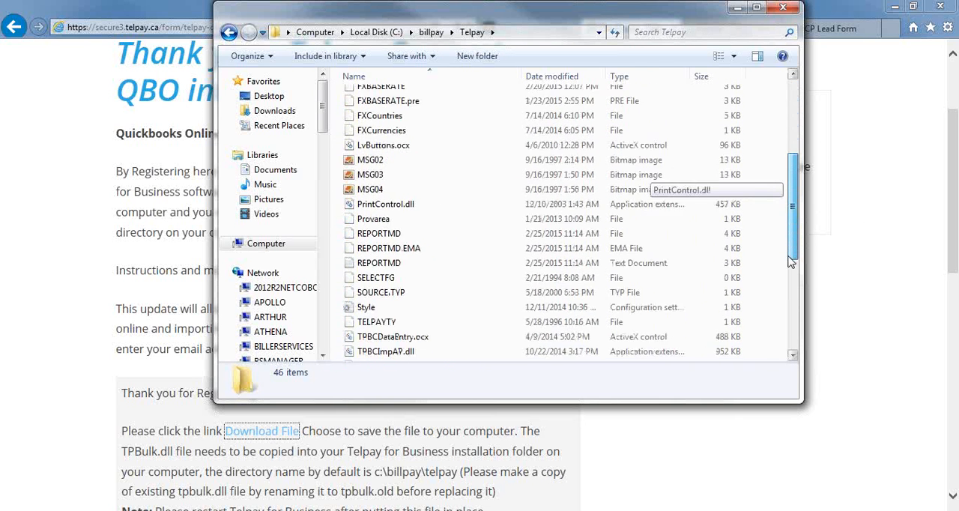
scroll("down", 3)
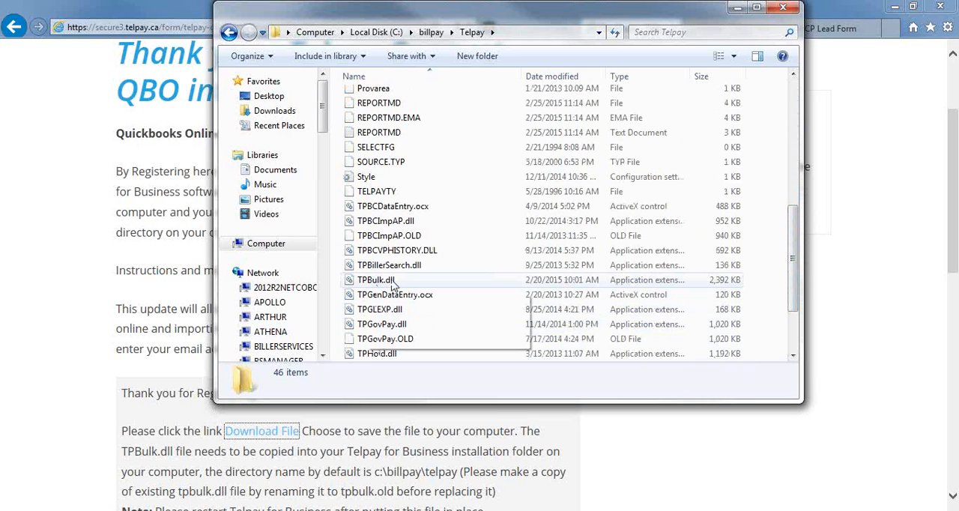
mouse_move(384, 278)
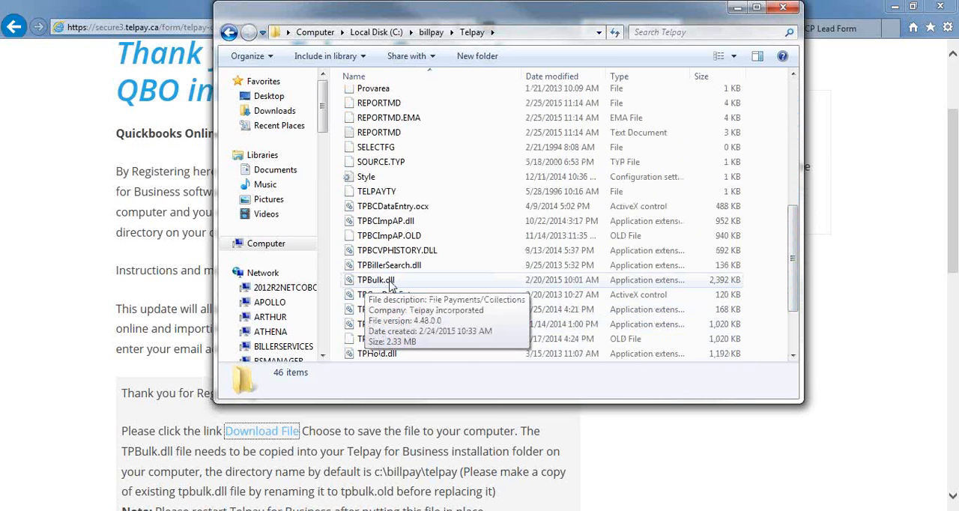
Rename the existing TPBulk.dll to TPBulk.dll.old and paste the downloaded TPBulk.dll beside it.
right_click(376, 279)
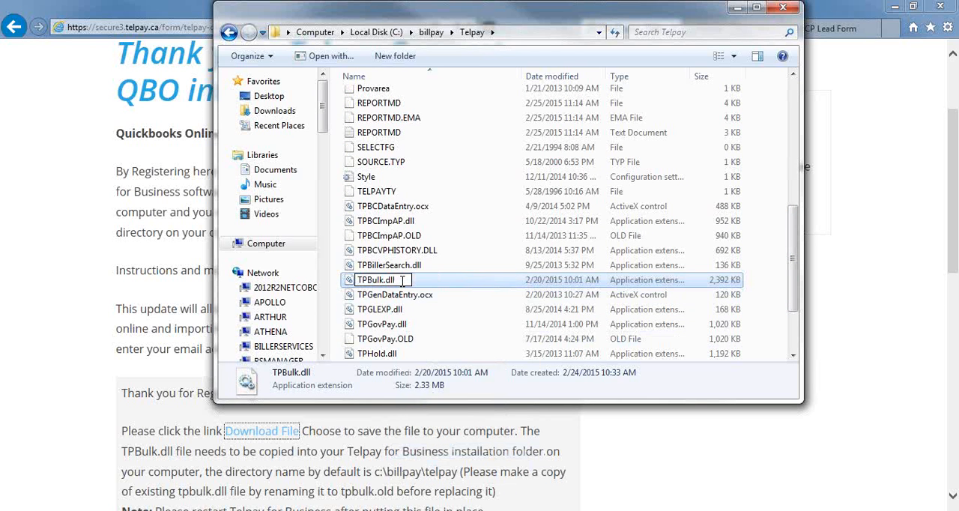
type(".old")
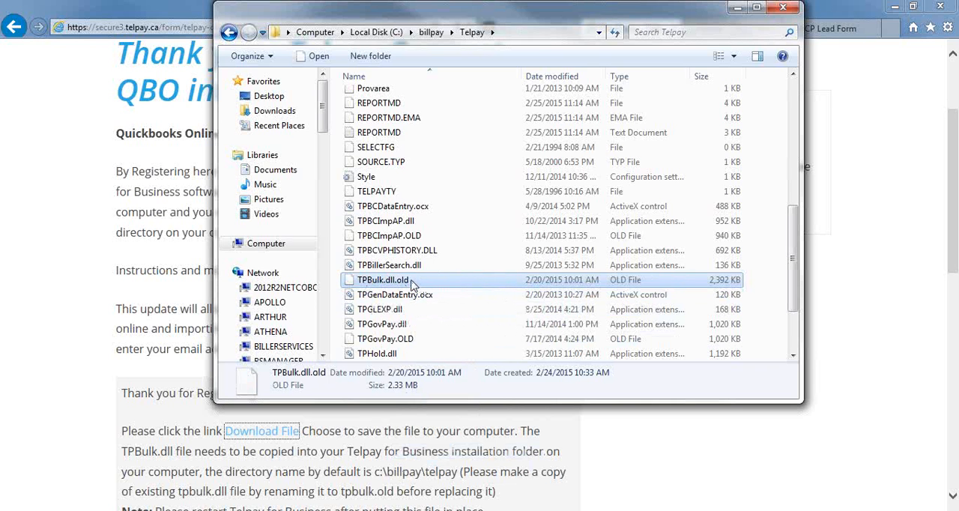
left_click(273, 111)
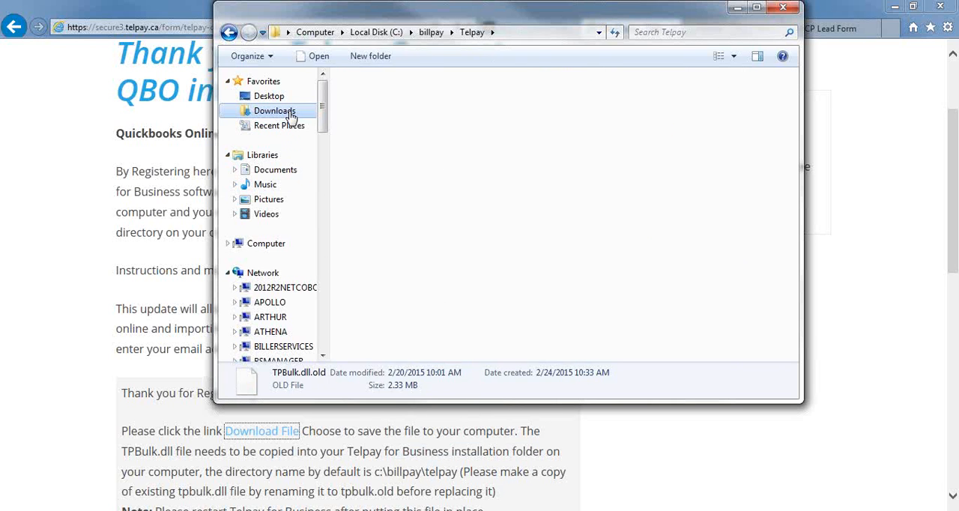
left_click(273, 111)
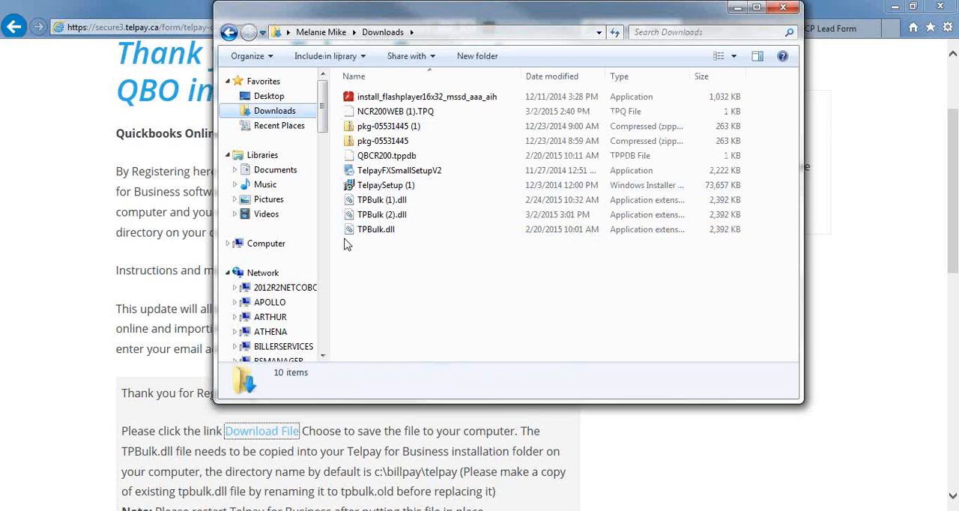
mouse_move(377, 229)
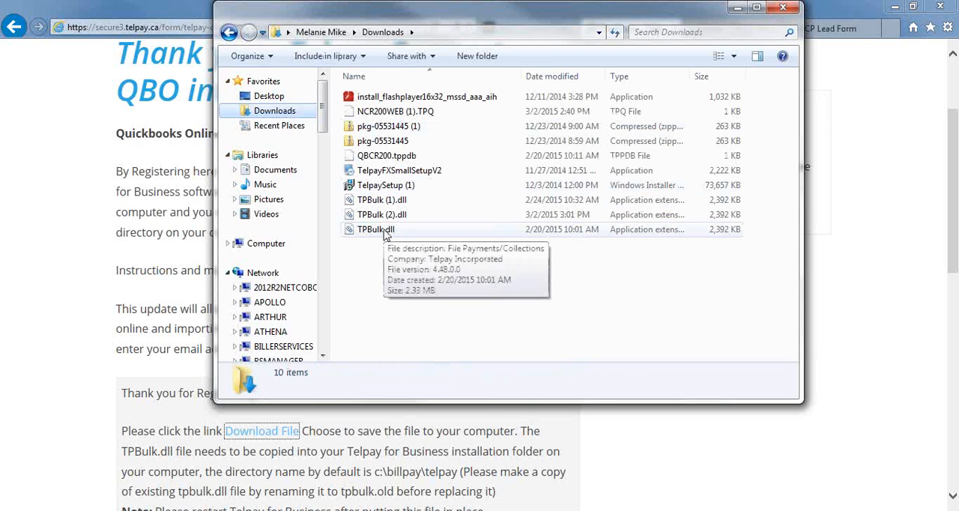
right_click(375, 228)
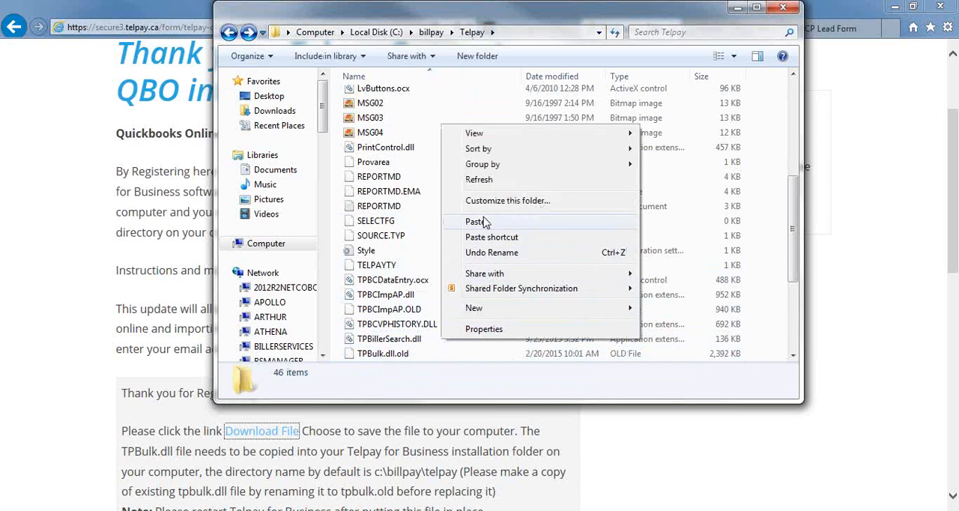
left_click(374, 339)
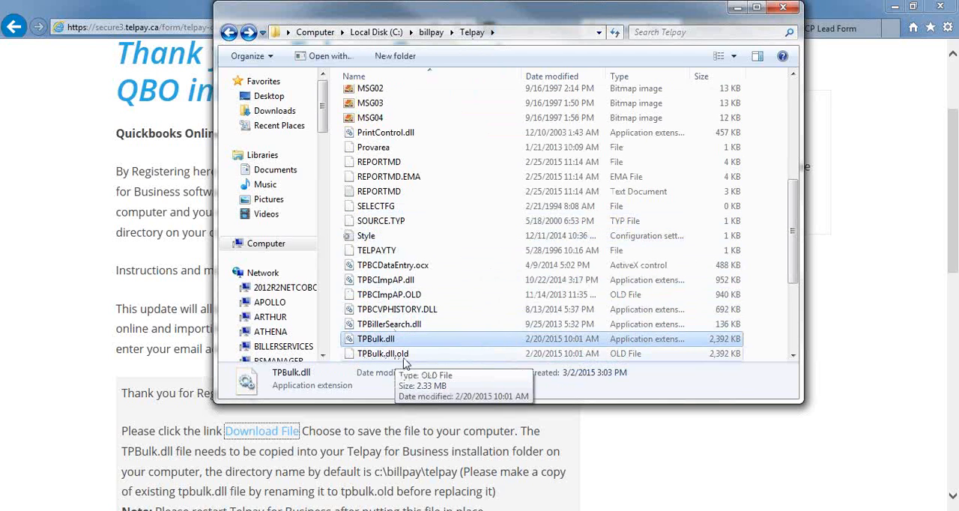
mouse_move(376, 339)
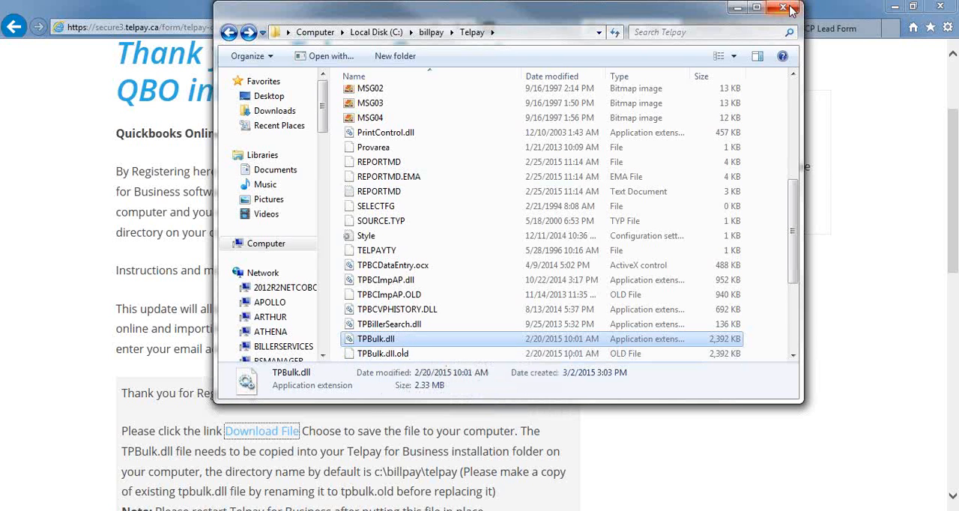
Leave Explorer and reach the Step 2 QuickBooks Online export article in Payroll support.
left_click(783, 9)
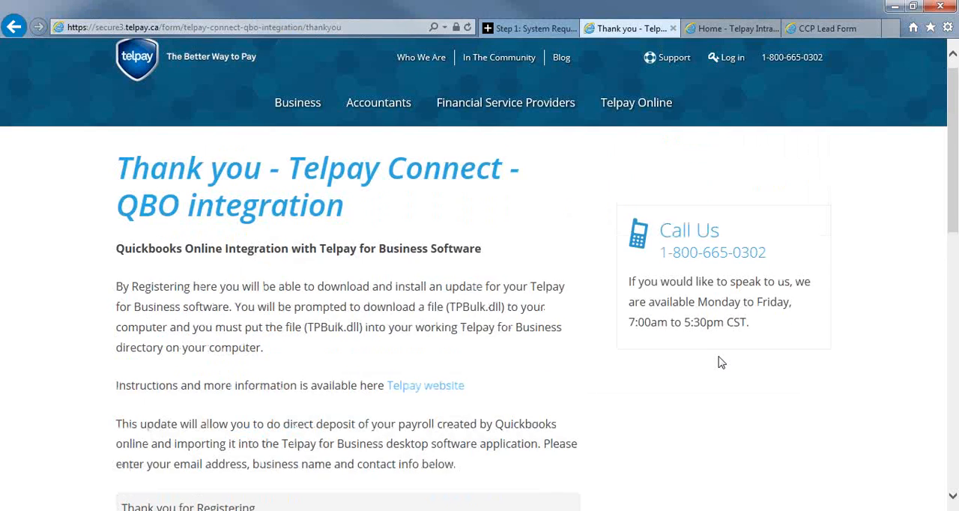
left_click(674, 57)
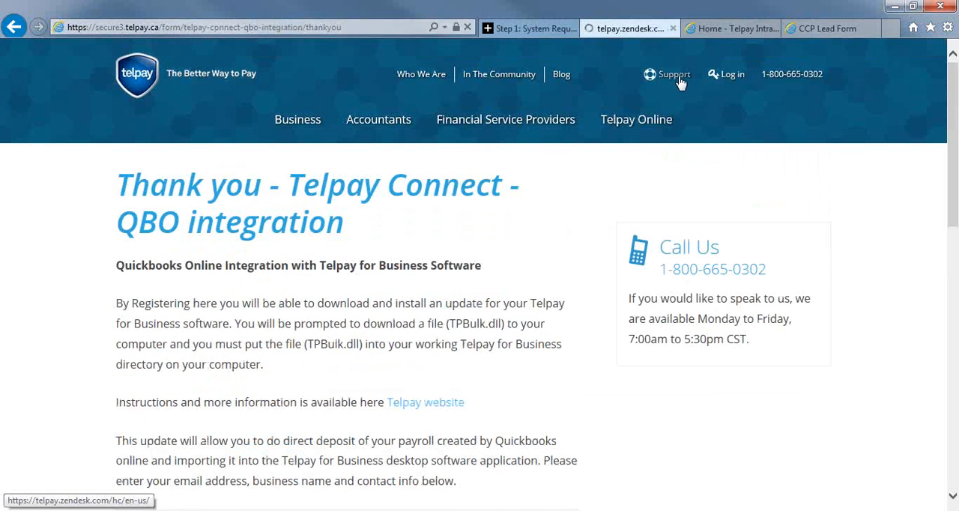
left_click(673, 75)
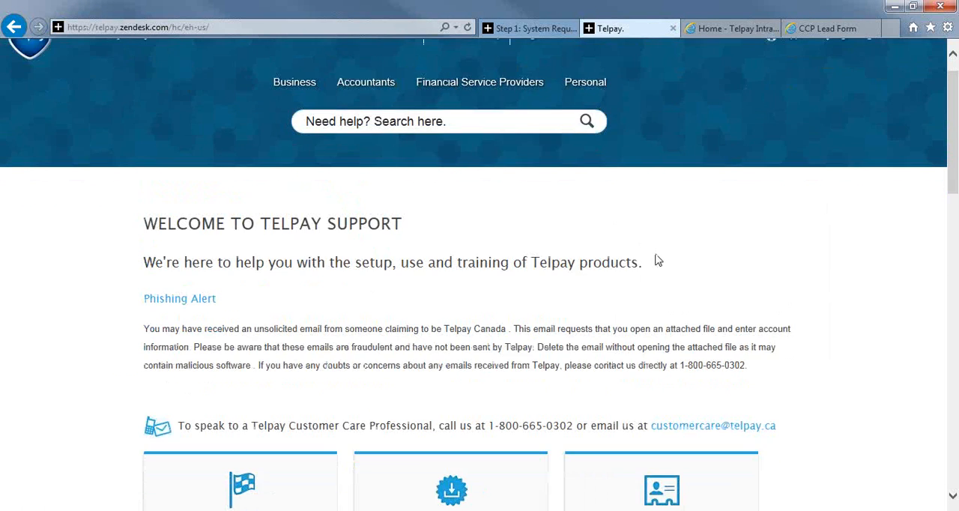
scroll("down", 3)
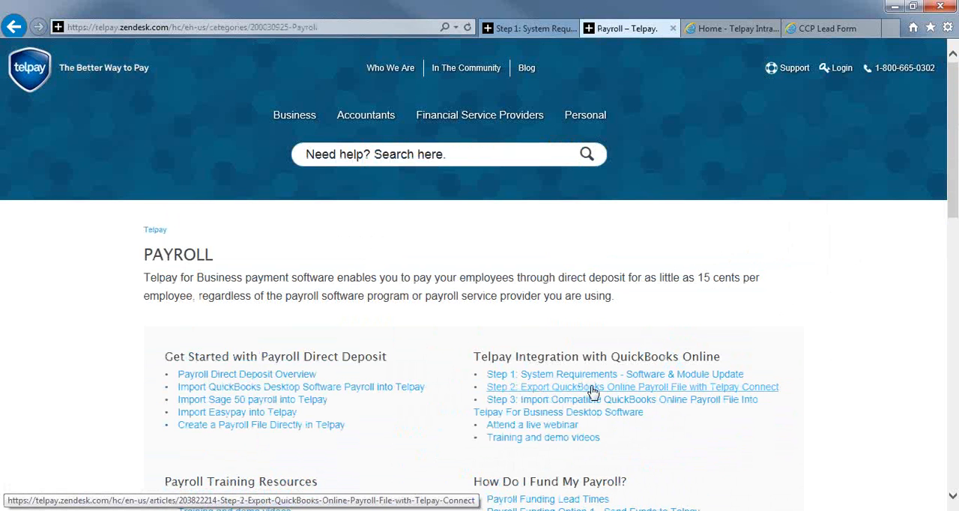
left_click(632, 387)
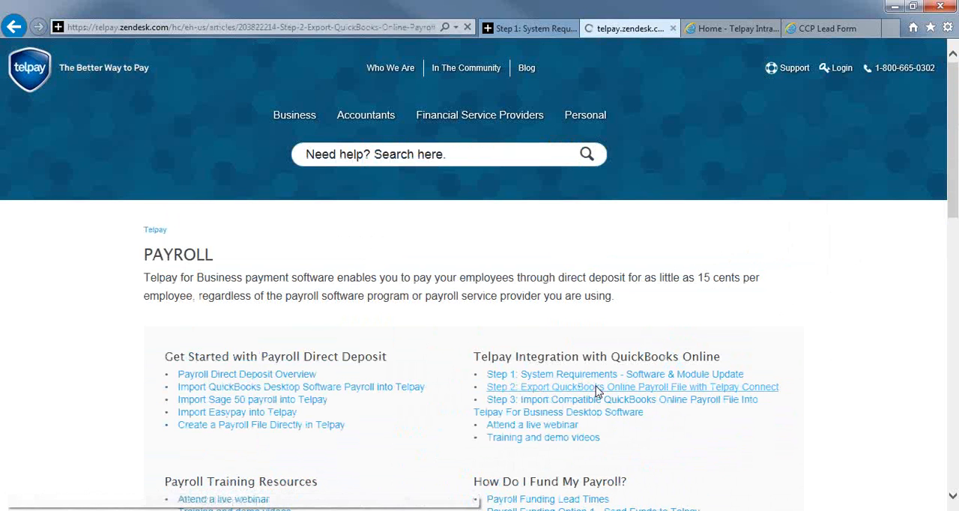
left_click(633, 387)
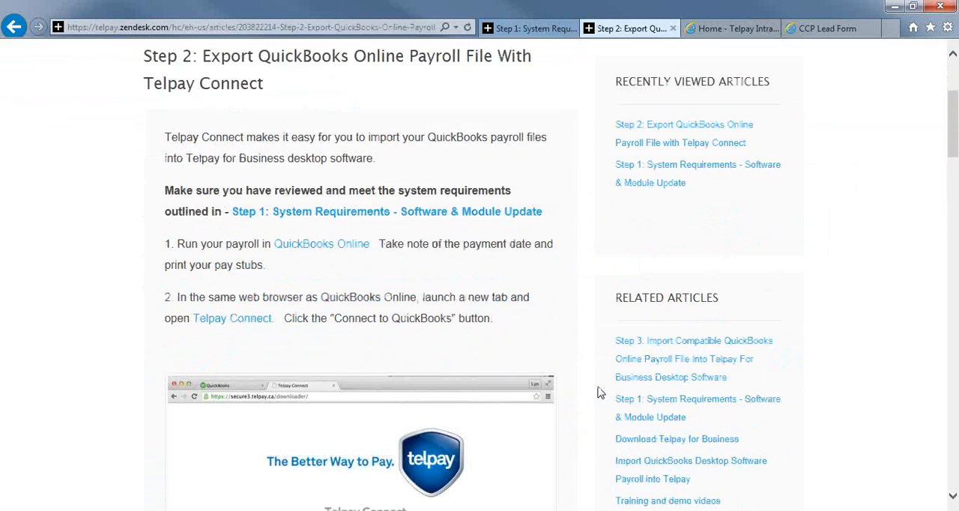
scroll("down", 3)
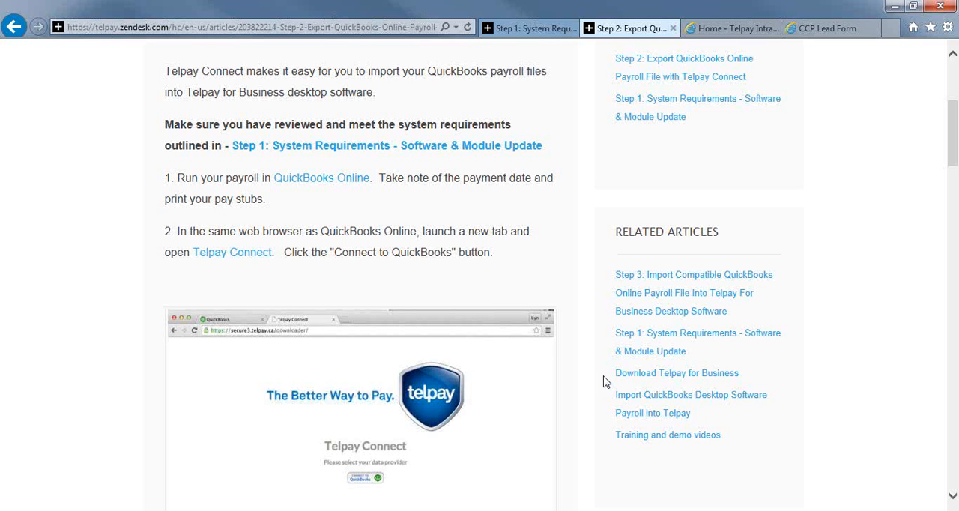
mouse_move(232, 251)
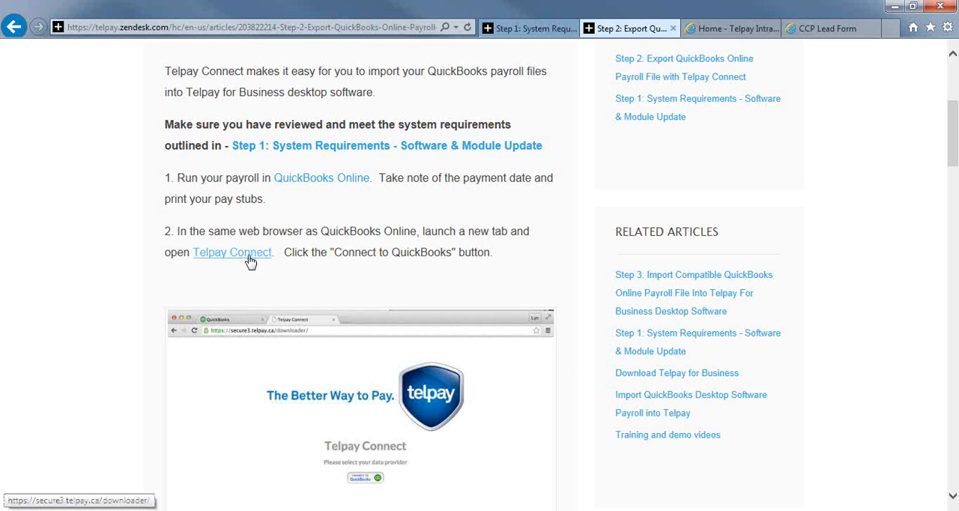
mouse_move(232, 261)
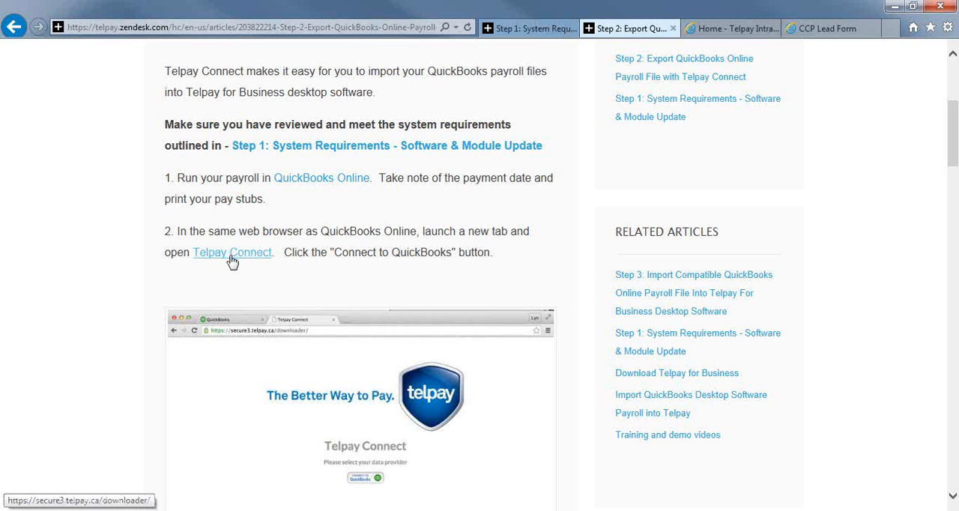
mouse_move(213, 261)
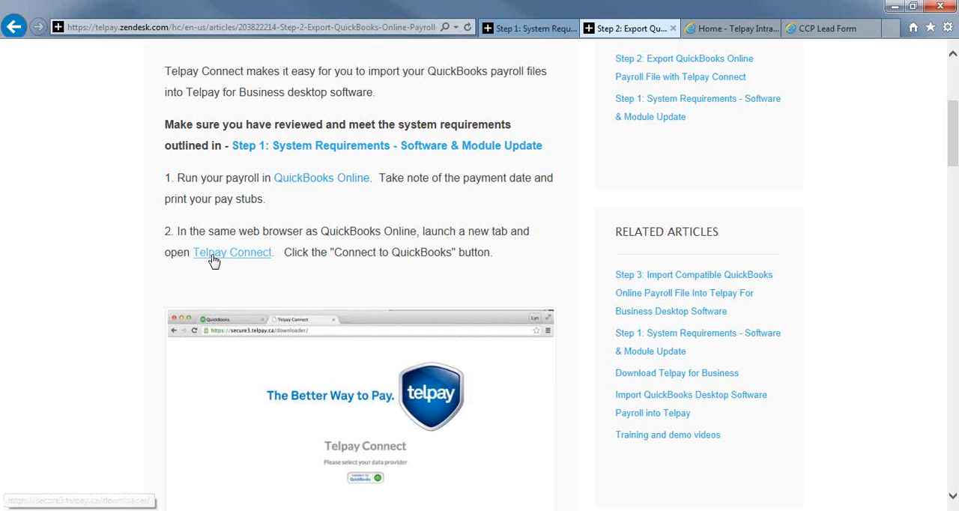
mouse_move(261, 261)
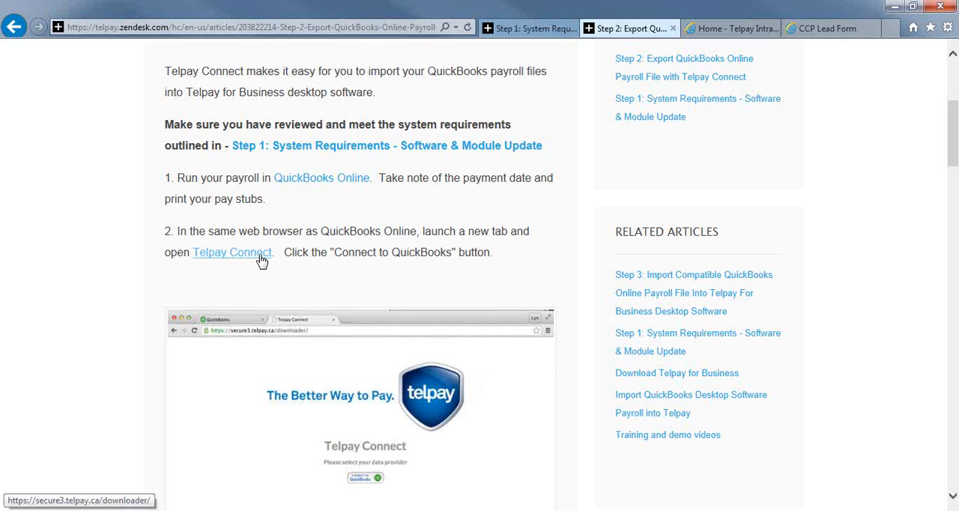
Go to the Telpay Connect page and start connecting it to QuickBooks.
left_click(231, 252)
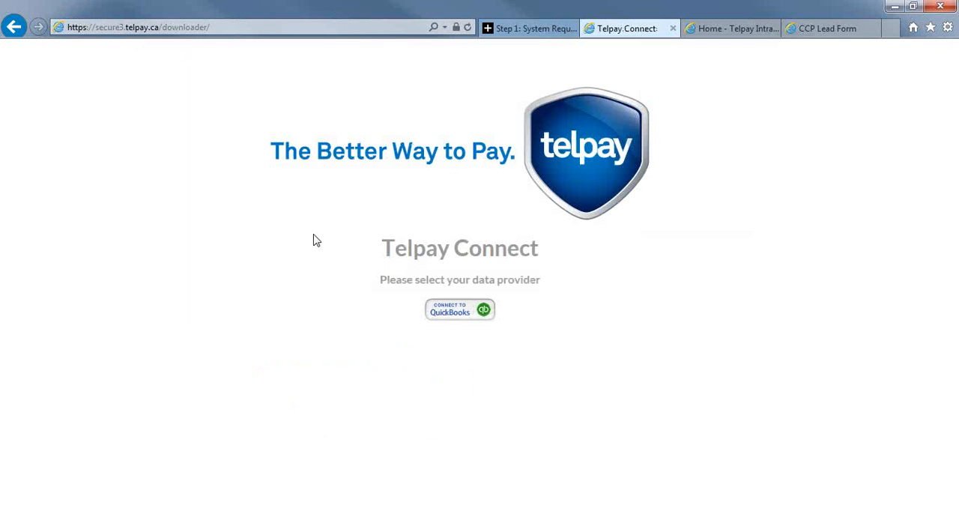
mouse_move(857, 126)
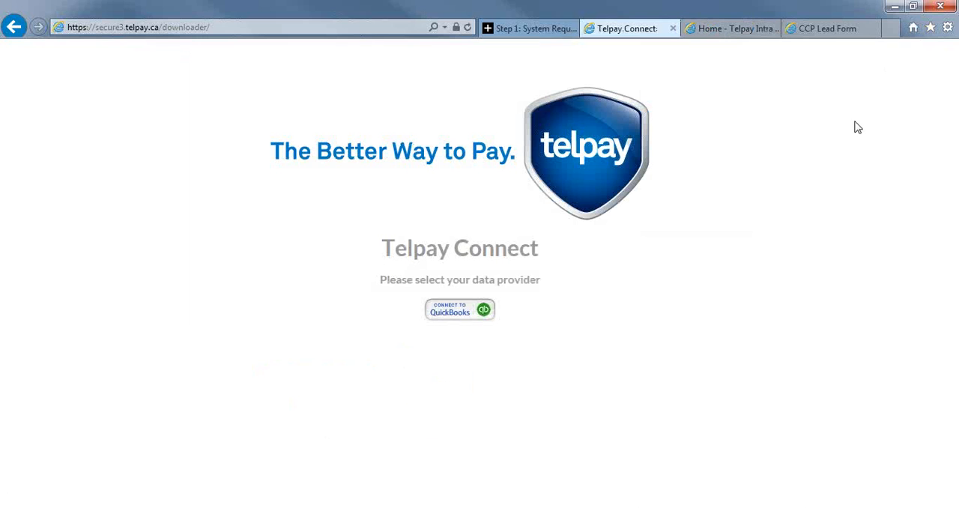
mouse_move(565, 255)
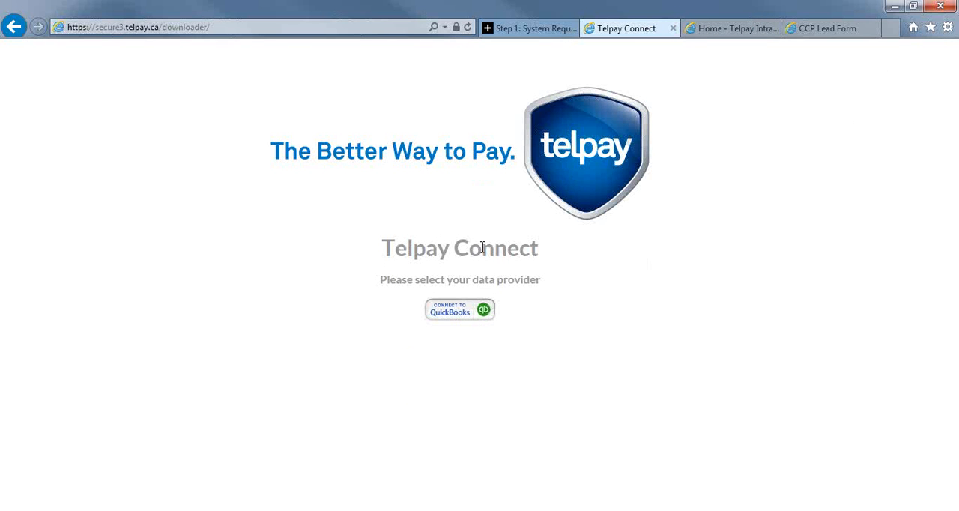
mouse_move(453, 318)
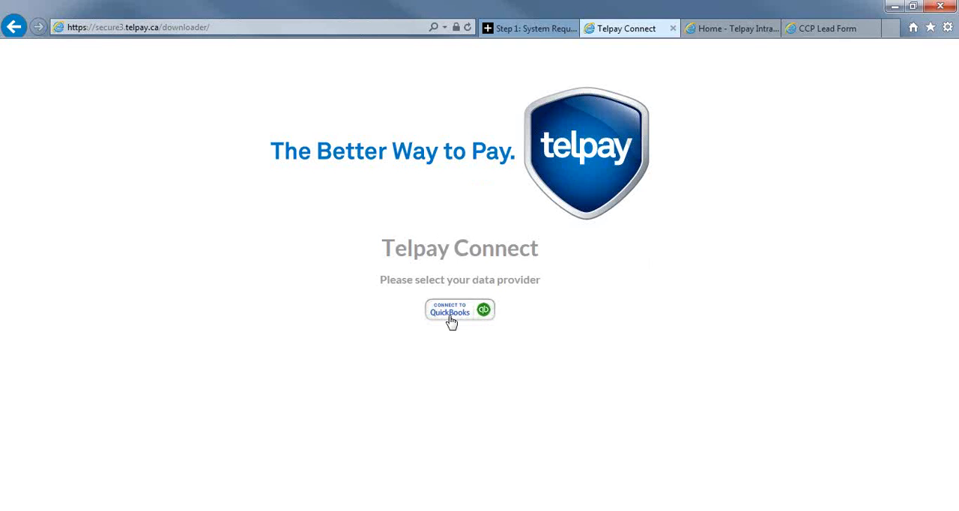
left_click(459, 310)
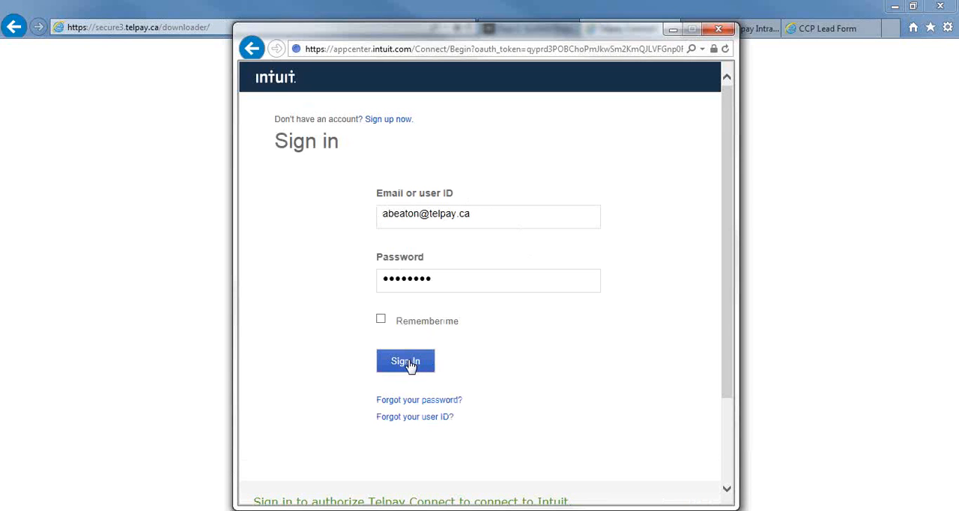
Sign in to Intuit, choose the company and authorize sharing its data with Telpay Connect.
left_click(405, 362)
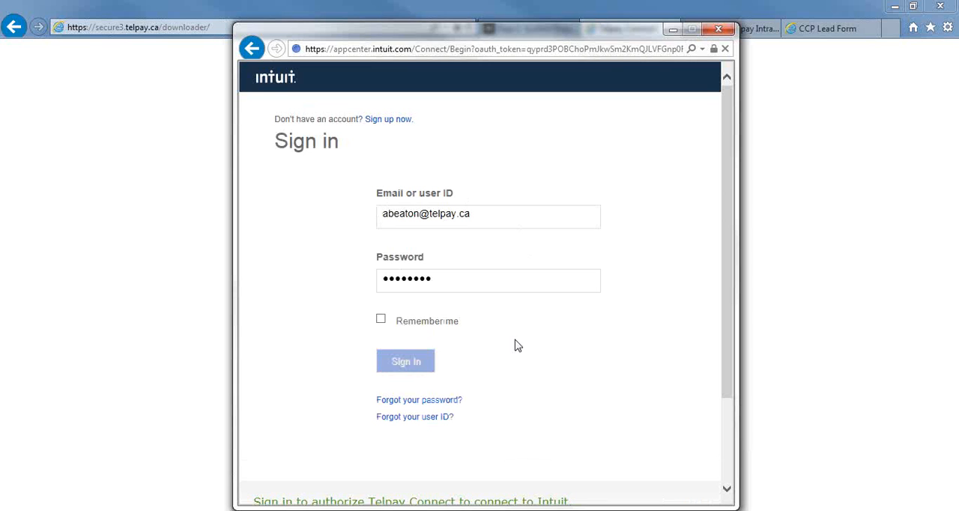
left_click(405, 362)
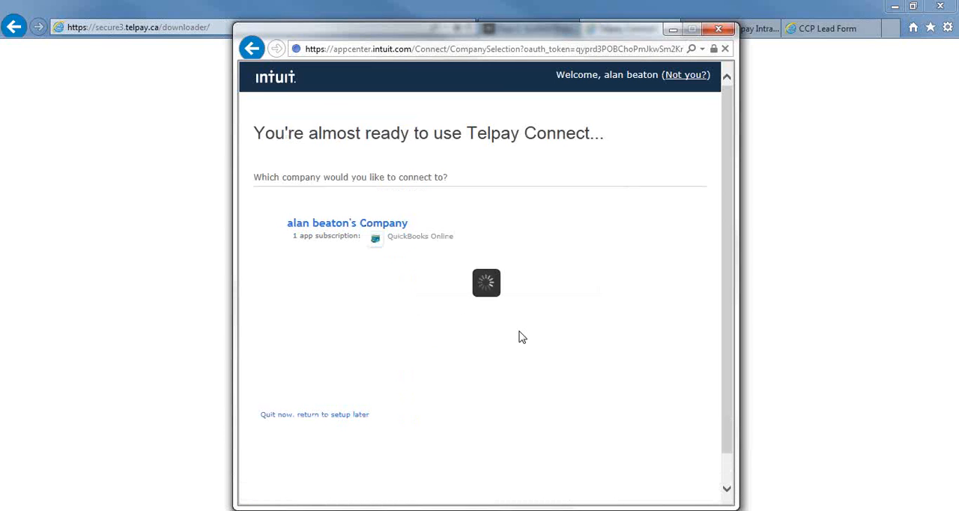
left_click(347, 222)
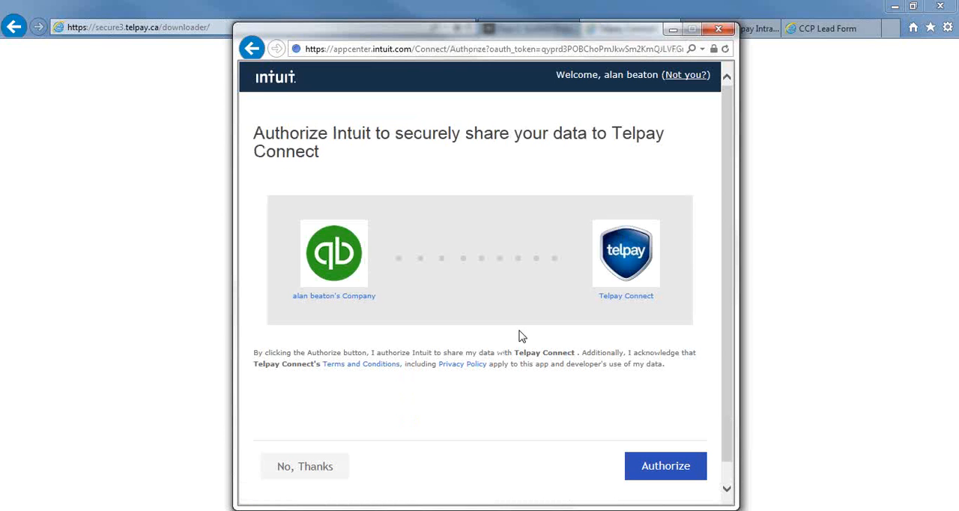
mouse_move(324, 271)
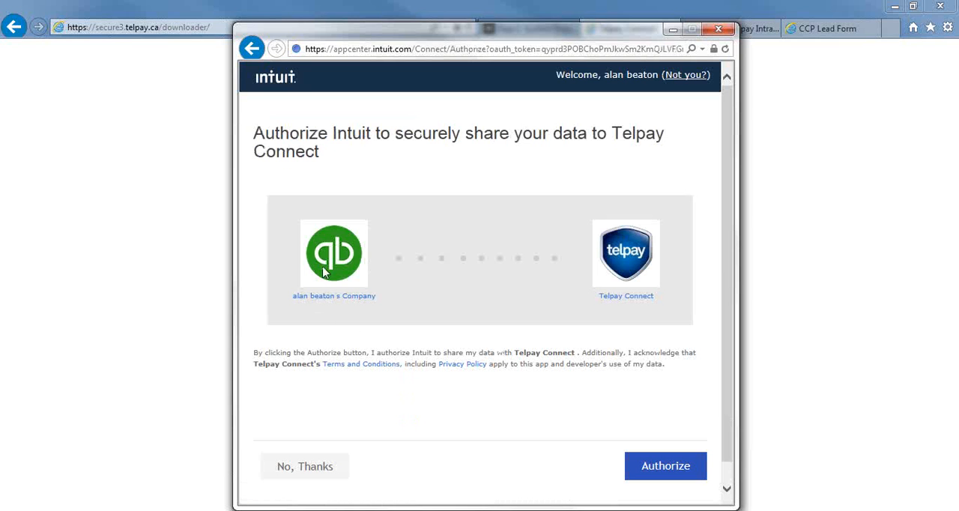
mouse_move(319, 258)
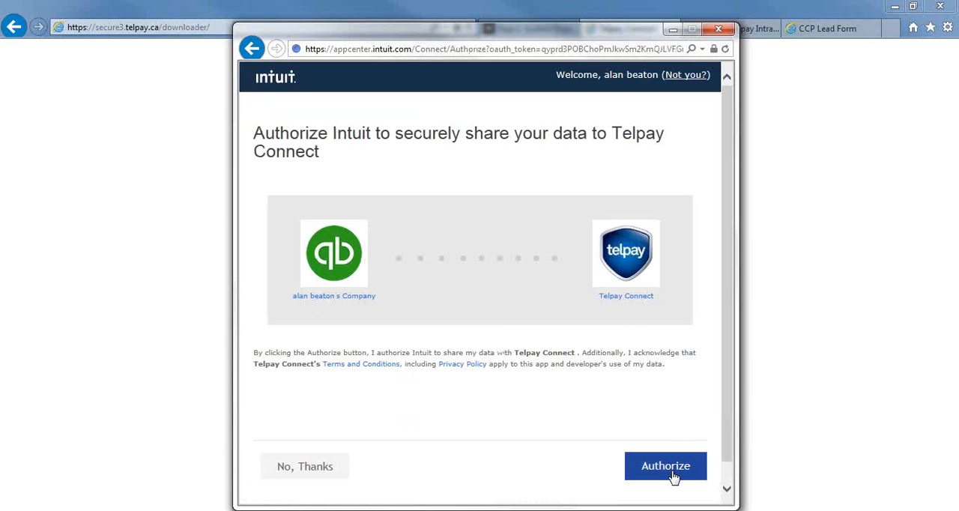
left_click(666, 465)
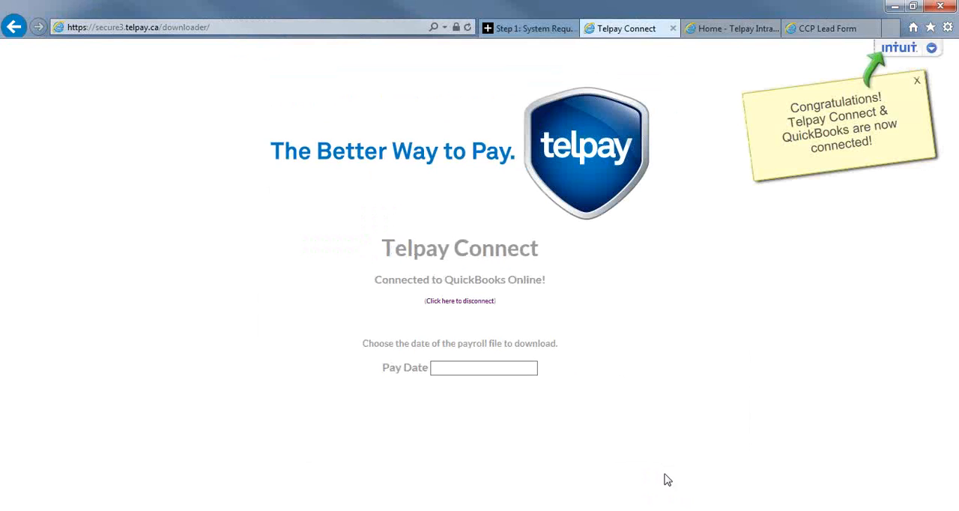
mouse_move(470, 281)
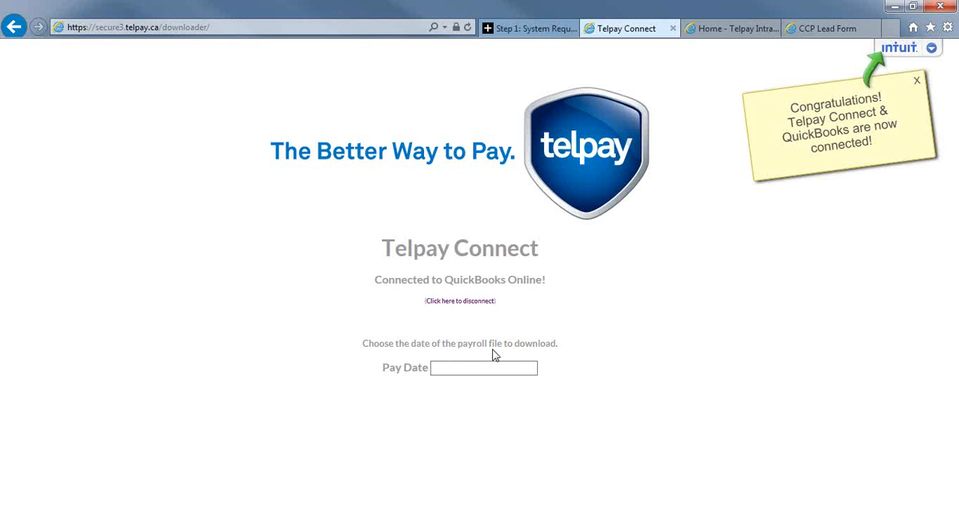
mouse_move(516, 360)
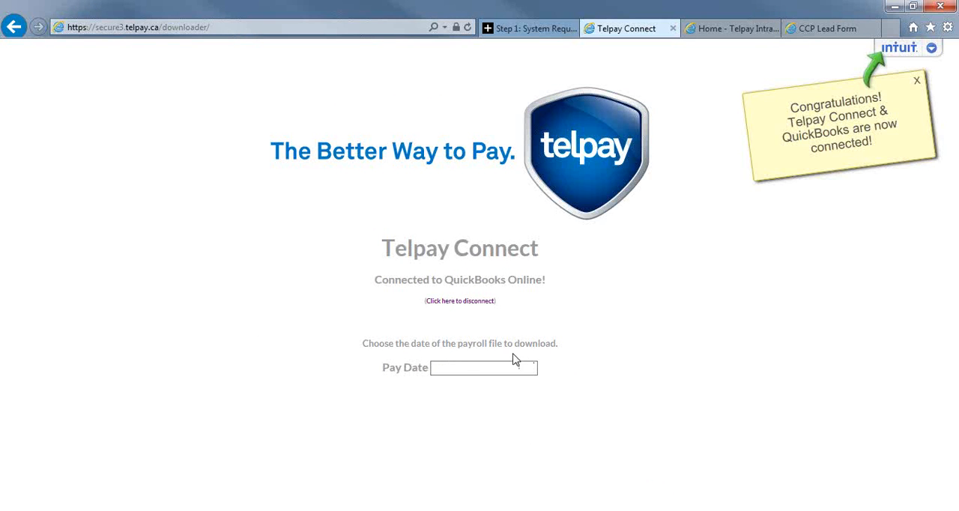
Choose pay date 03/03/2015 and download the payroll file, saving it as NCR200WEB.TPQ.
left_click(483, 367)
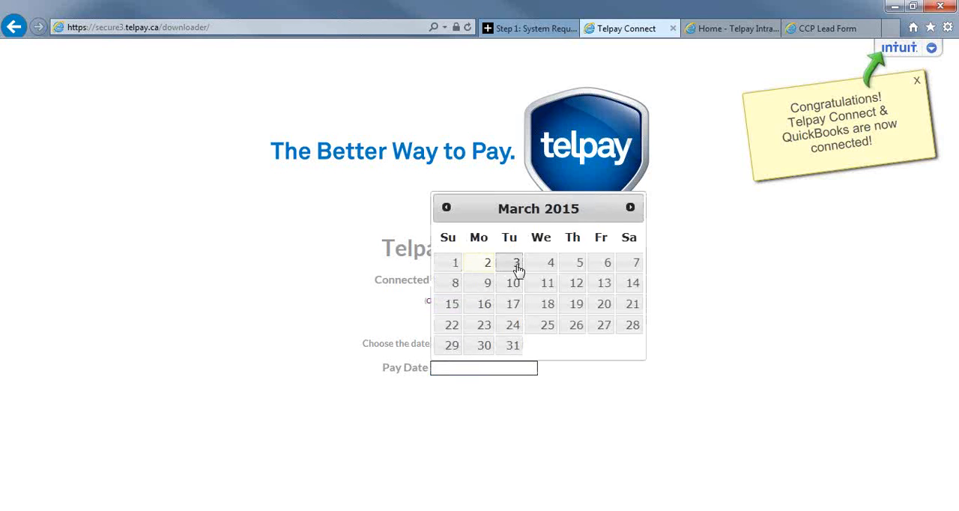
left_click(517, 263)
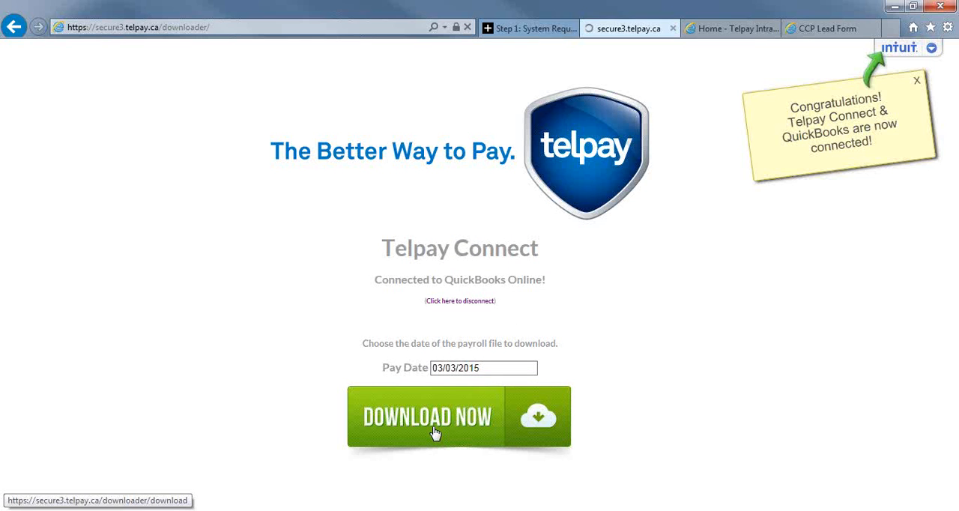
left_click(427, 417)
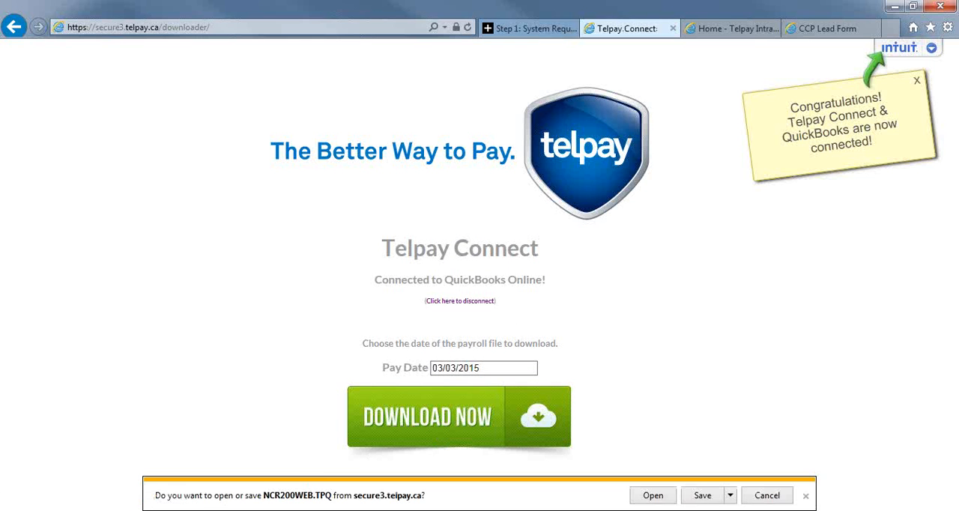
mouse_move(320, 501)
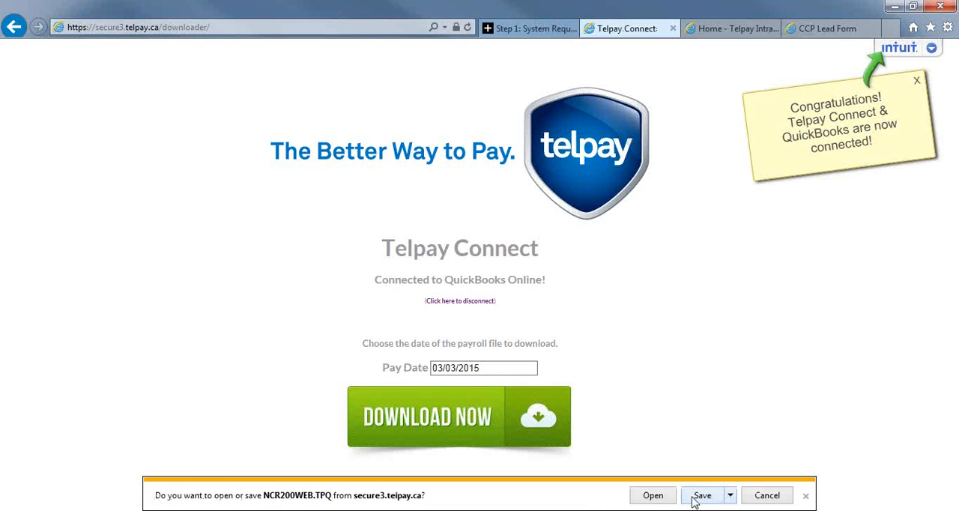
left_click(702, 494)
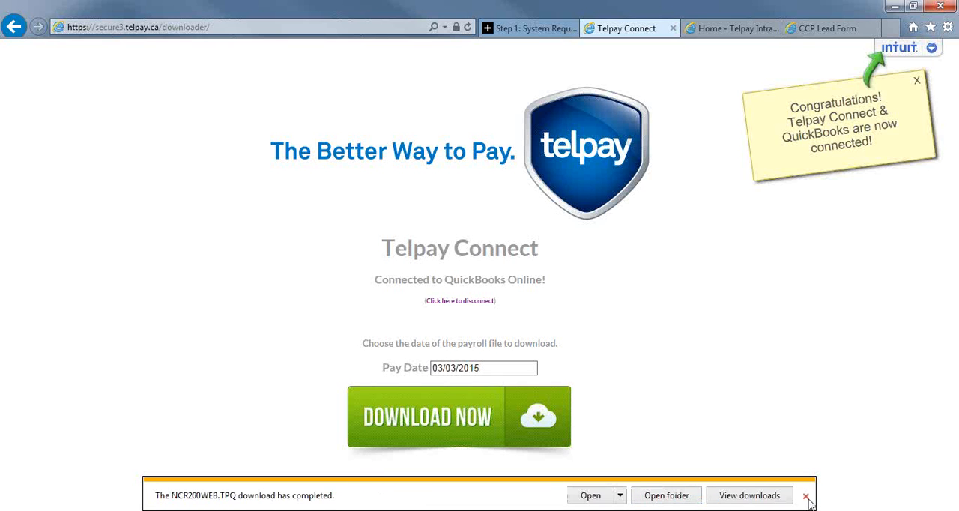
left_click(807, 494)
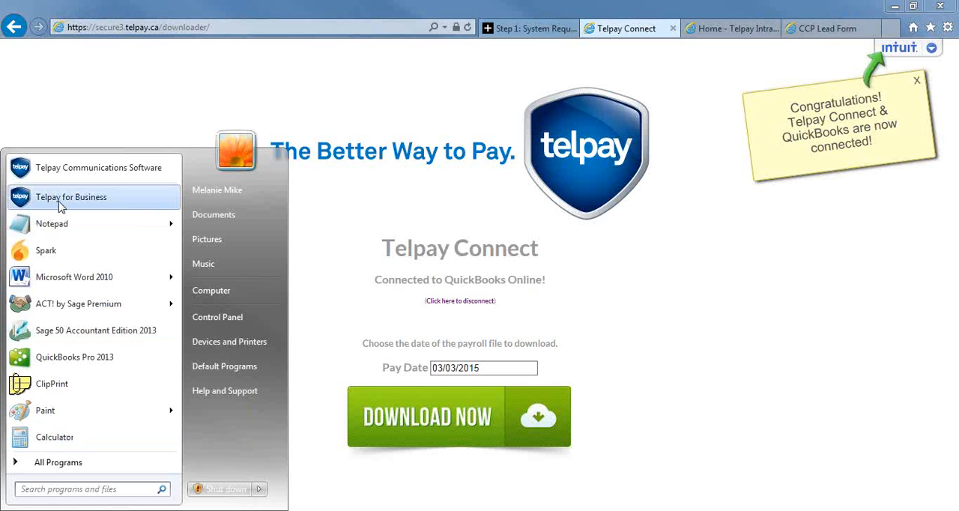
left_click(72, 196)
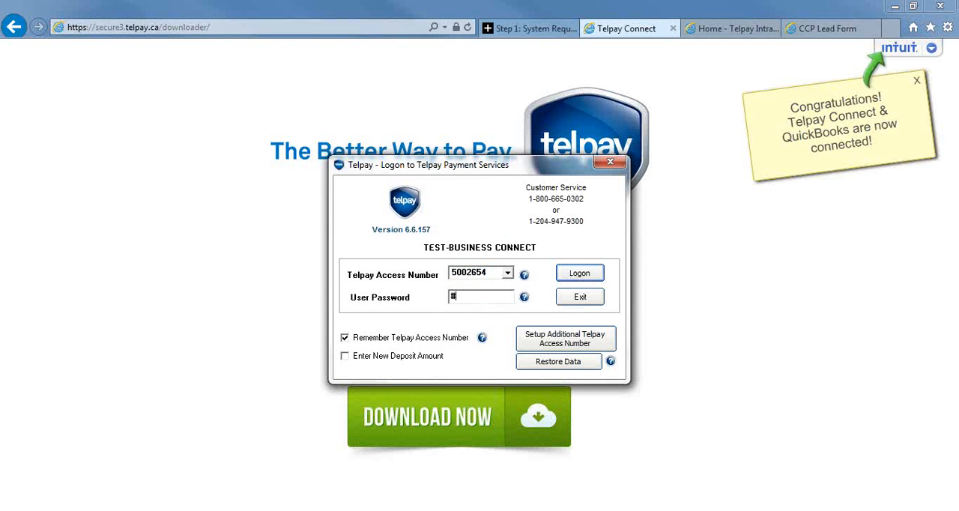
type("###")
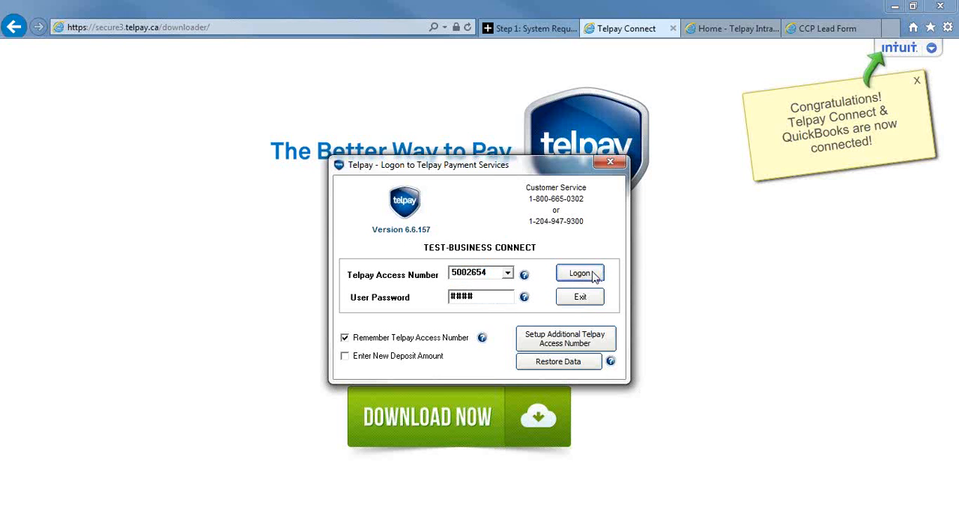
left_click(579, 273)
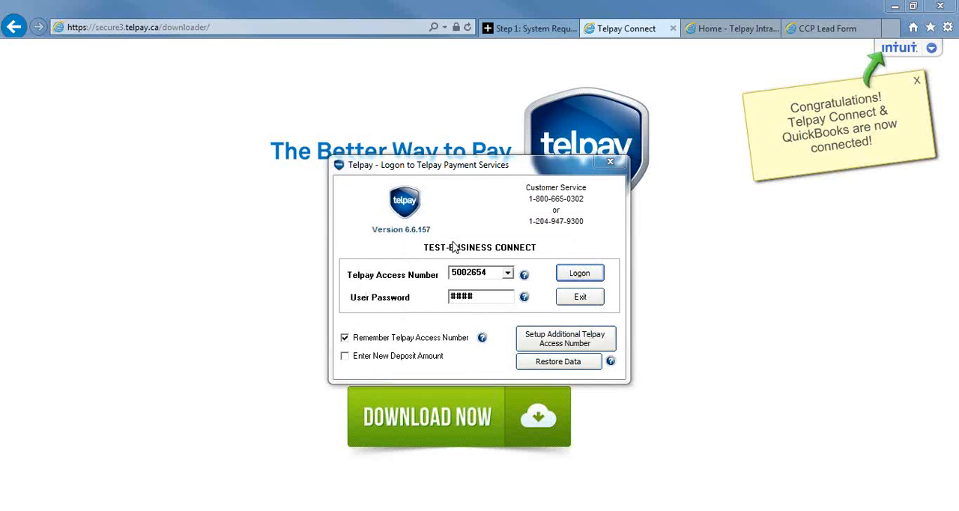
Start Payroll Files importing from the main menu with 200 Payroll Deposit as source type.
left_click(579, 273)
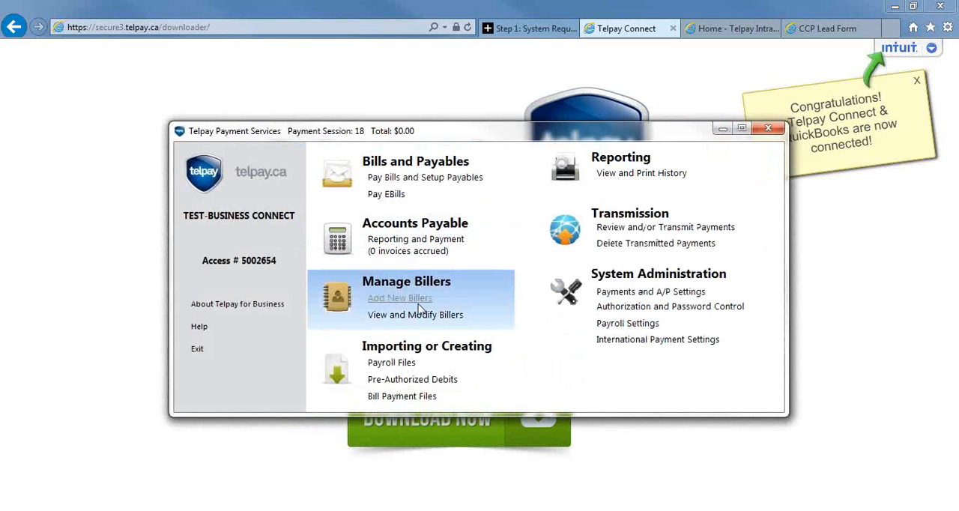
mouse_move(462, 360)
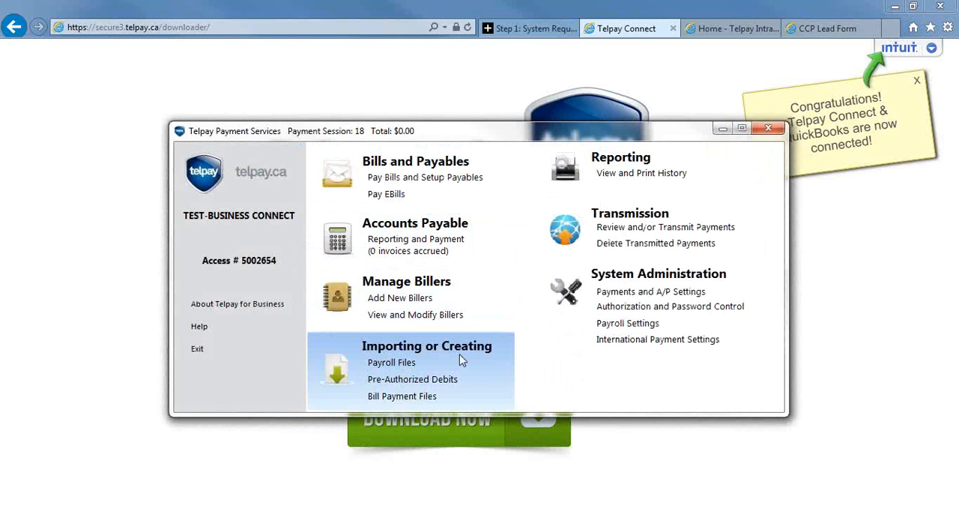
mouse_move(391, 363)
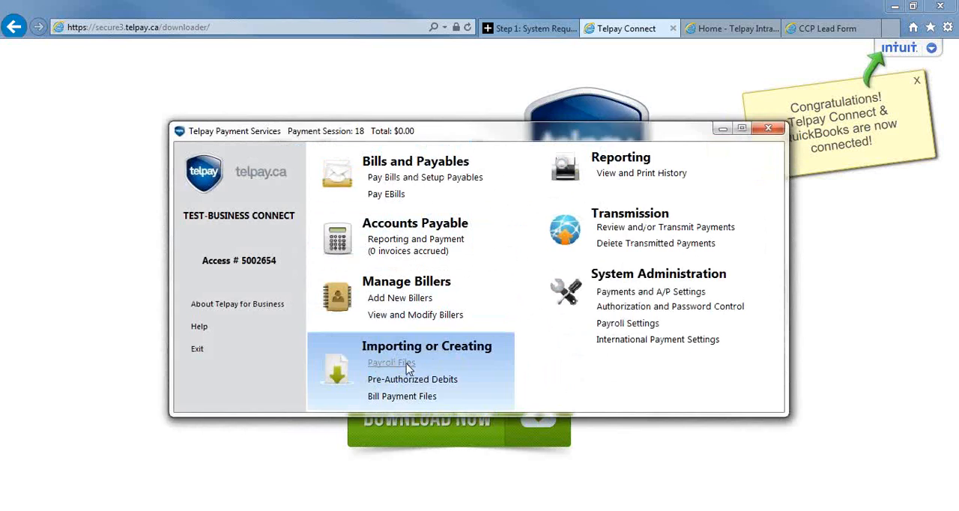
left_click(391, 363)
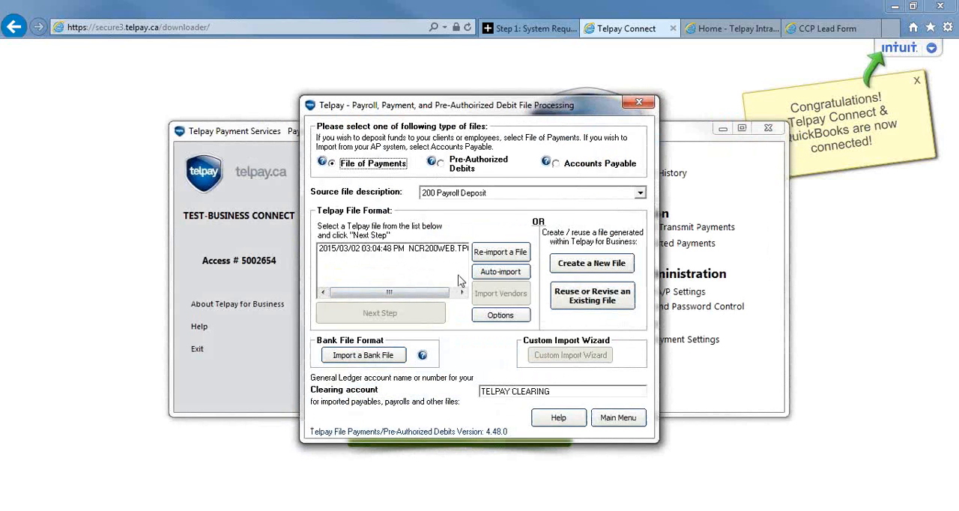
mouse_move(446, 261)
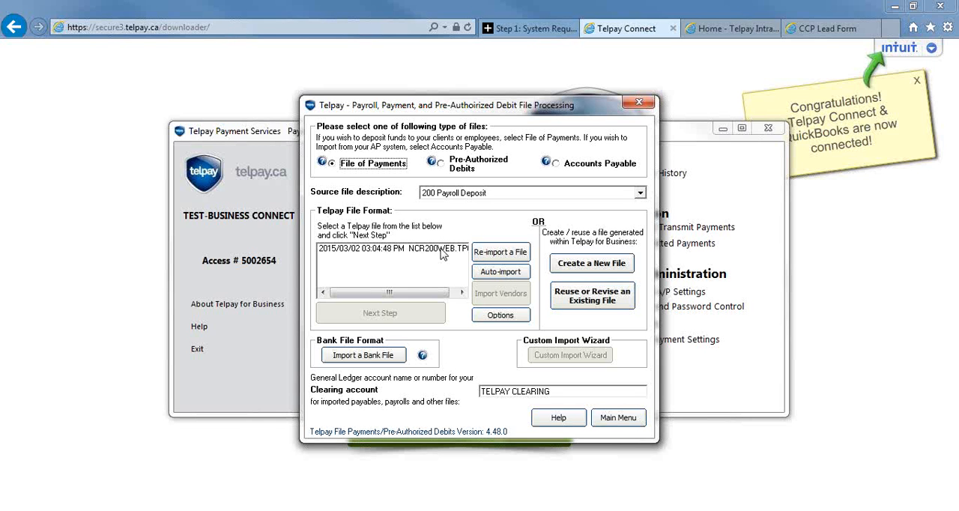
mouse_move(446, 273)
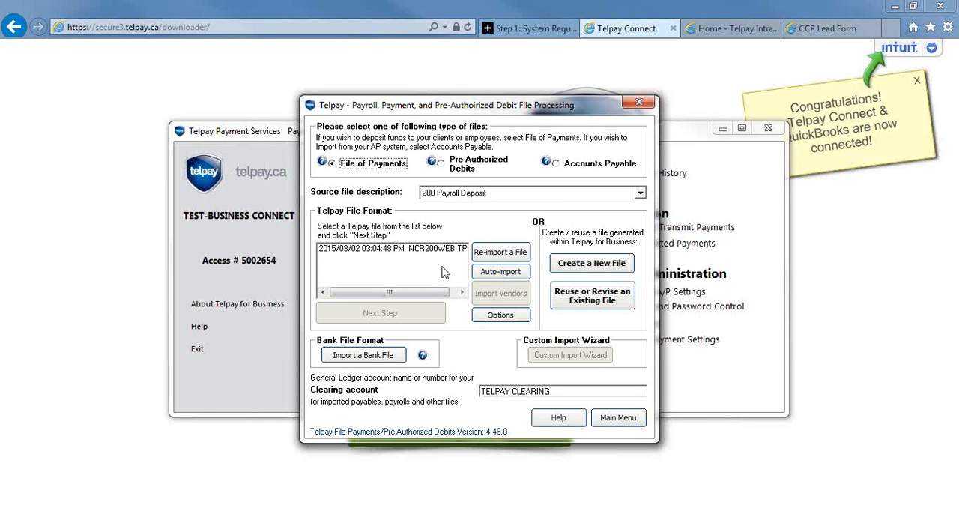
mouse_move(444, 258)
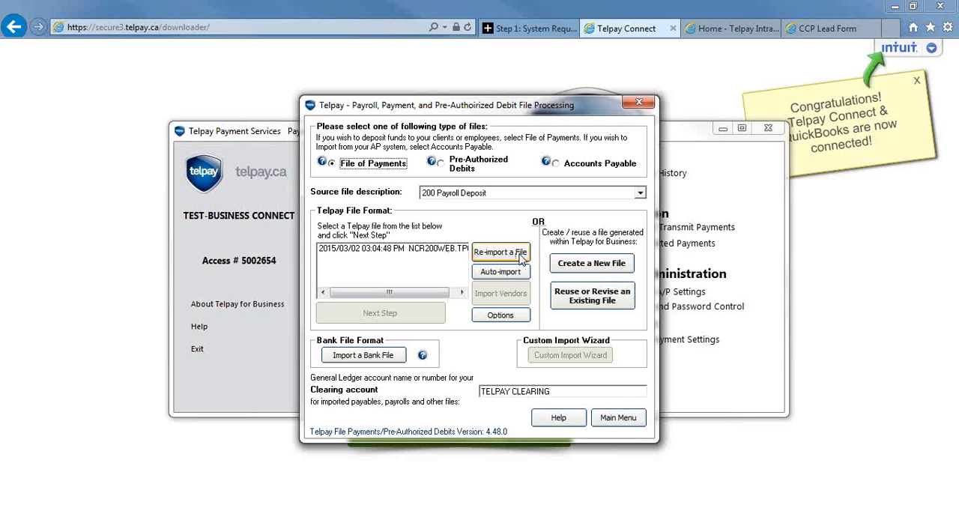
Re-import a file, filter File name with *.* and import NCR200WEB (1).TPQ from Downloads.
left_click(501, 252)
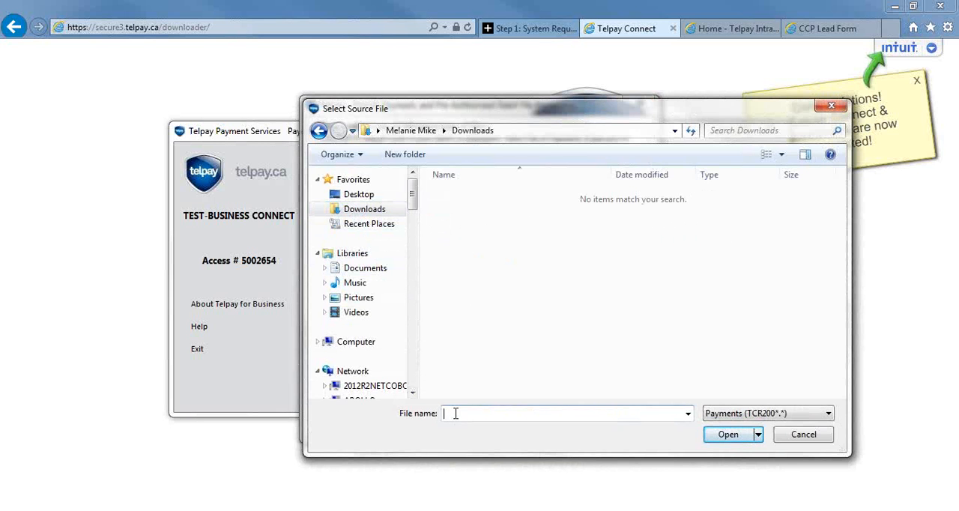
type("*")
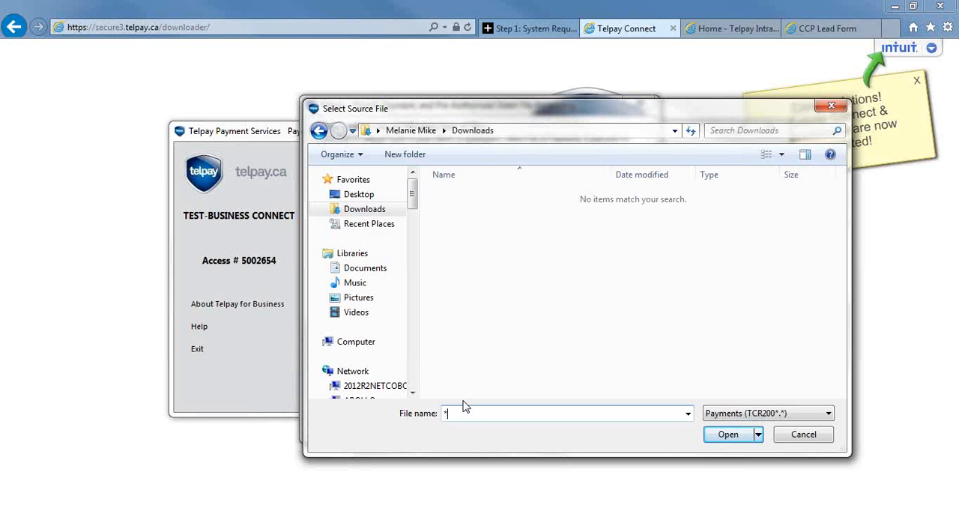
type(".*")
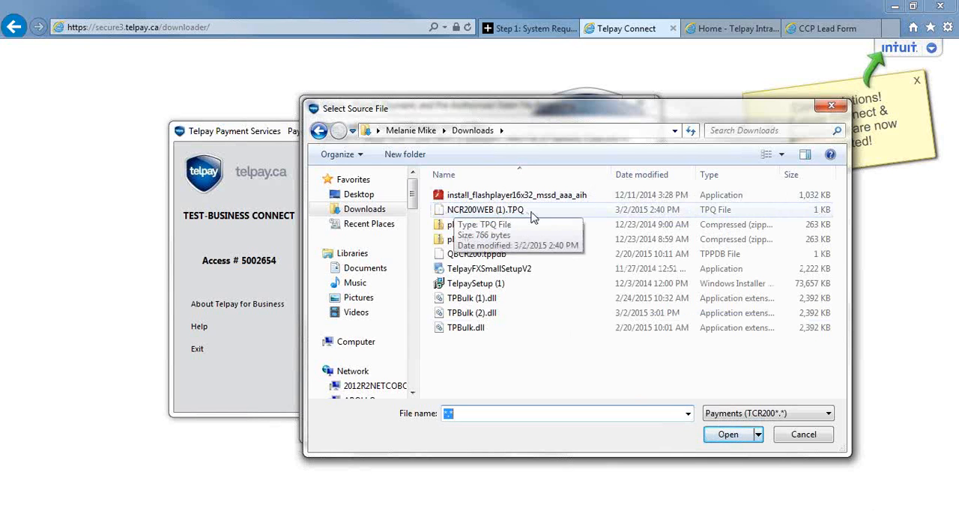
left_click(486, 210)
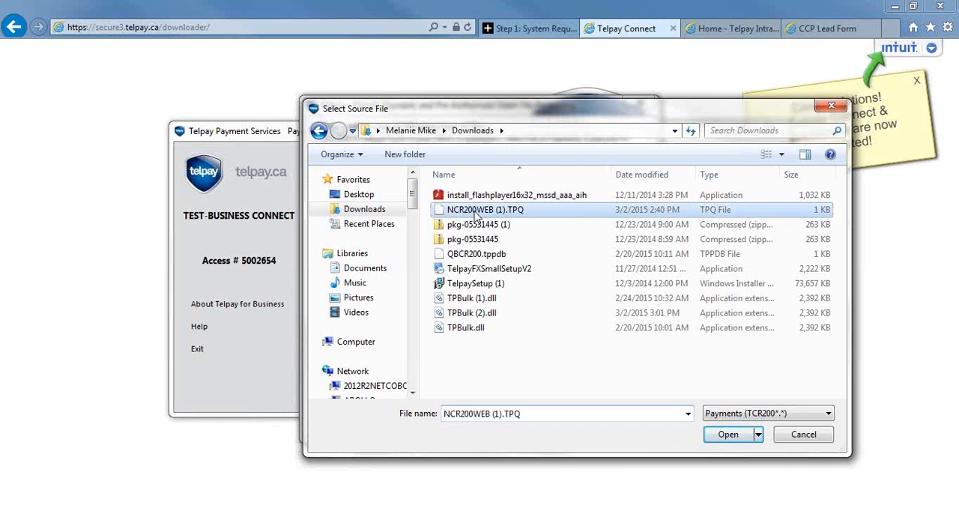
left_click(728, 434)
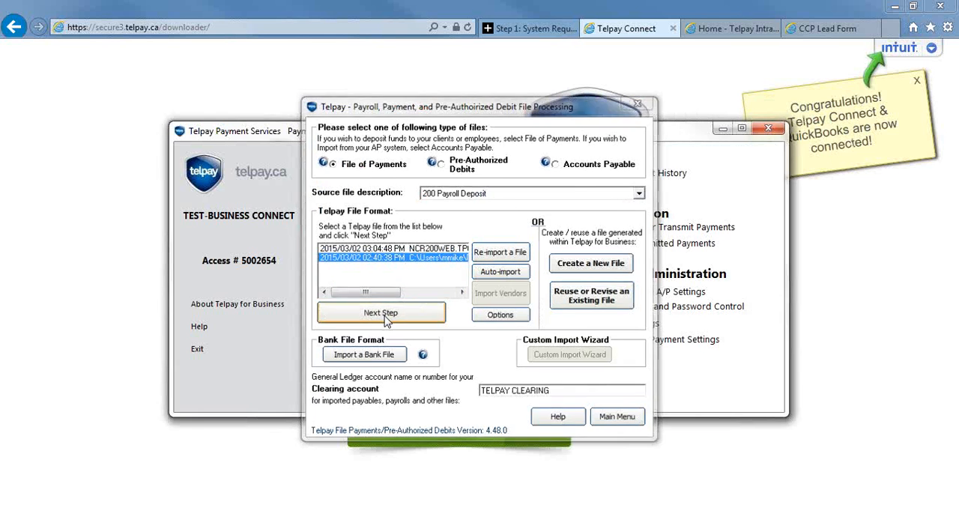
Review the imported file and enter the missing banking info 55555 / 879 / 55555 for the second deposit.
left_click(381, 311)
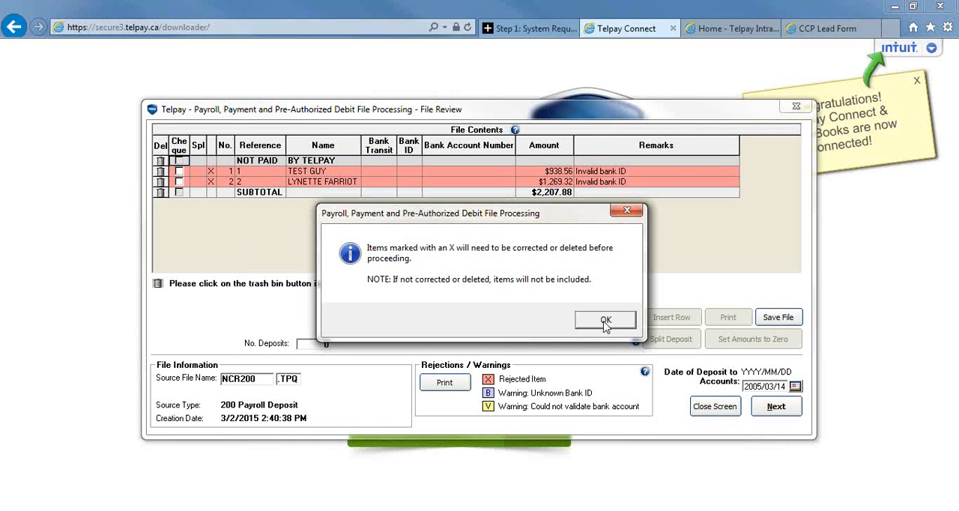
left_click(606, 321)
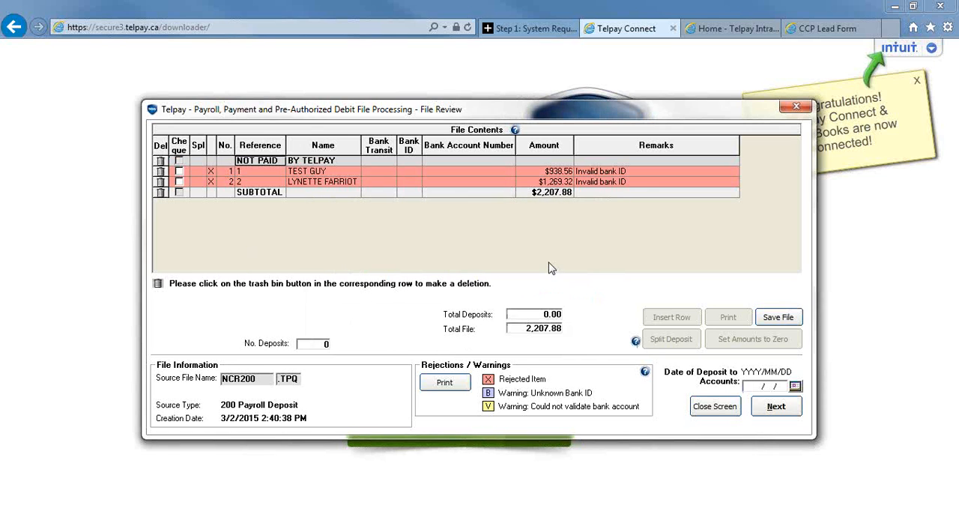
mouse_move(389, 178)
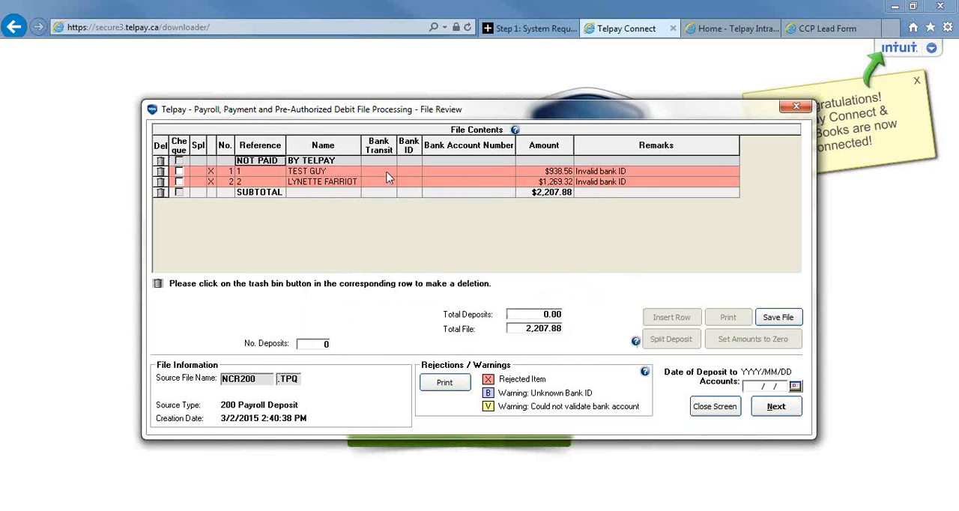
left_click(378, 171)
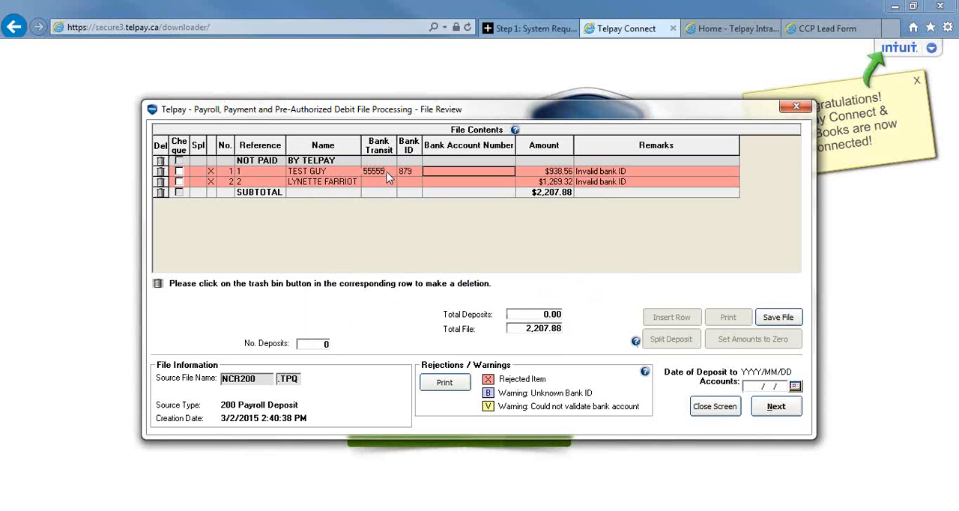
type("555")
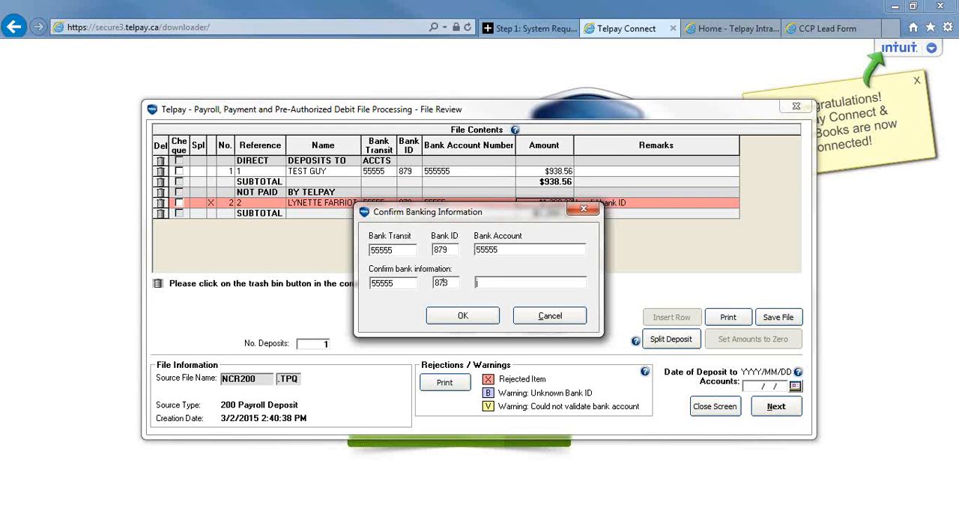
type("55555")
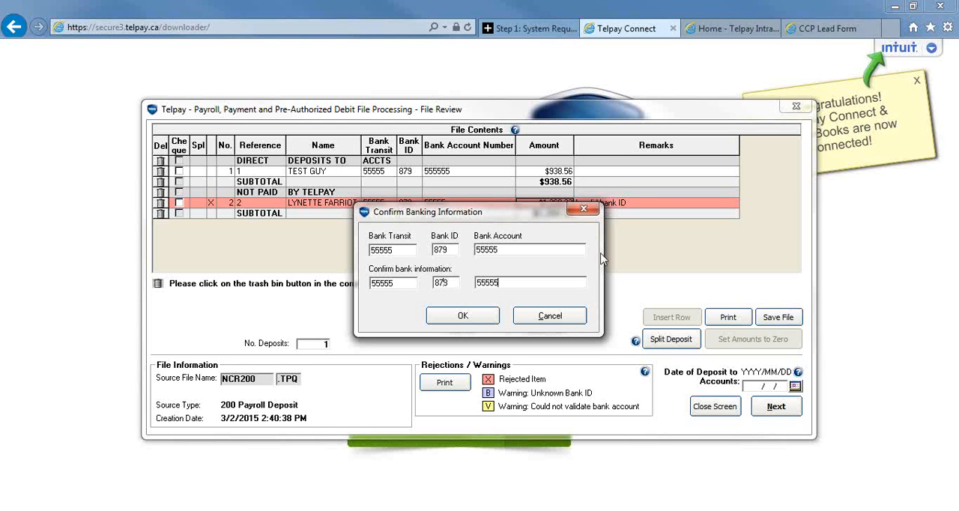
left_click(462, 315)
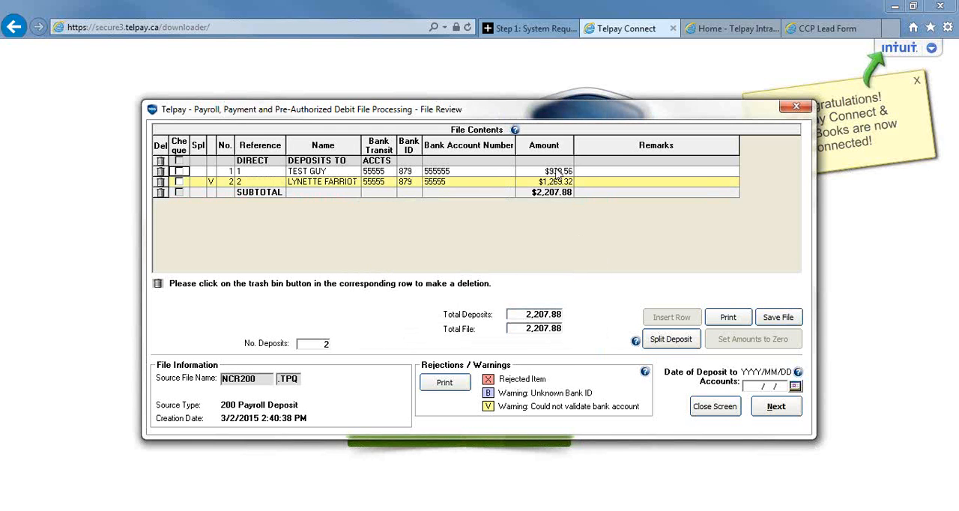
mouse_move(446, 188)
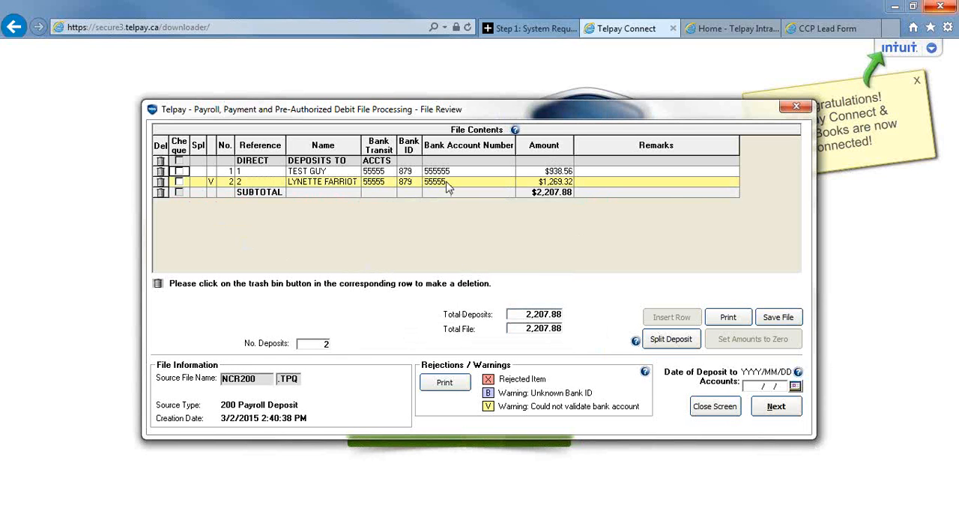
mouse_move(515, 198)
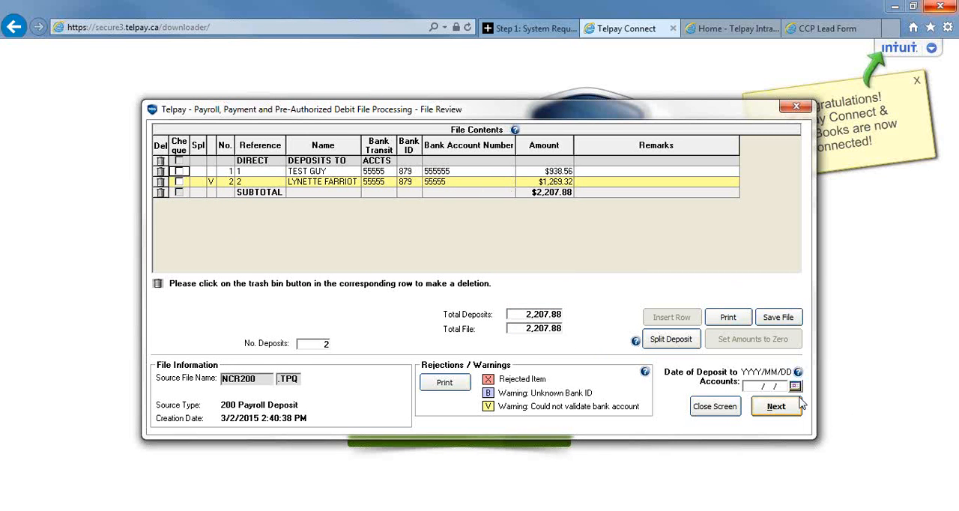
Set the deposit date to 2015/03/04 via the calendar and continue to payroll deductions remittance.
left_click(795, 386)
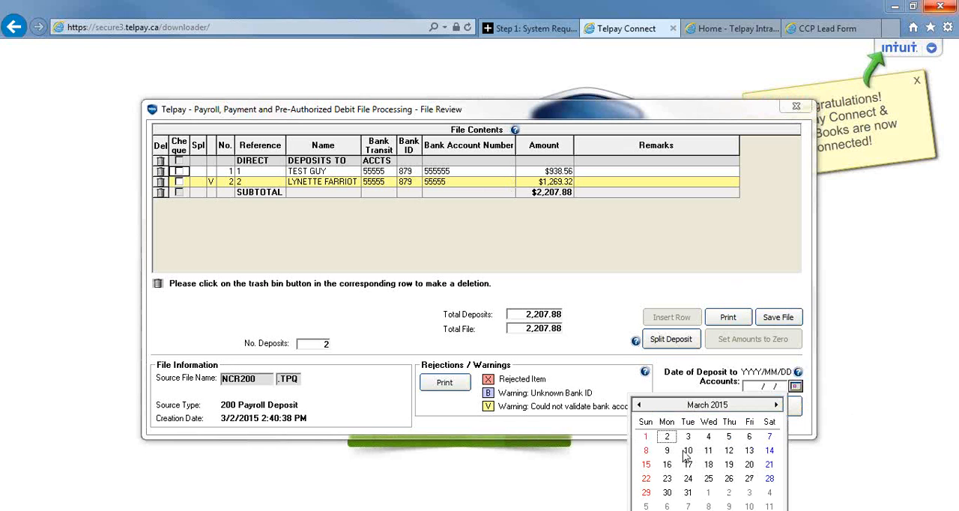
mouse_move(709, 441)
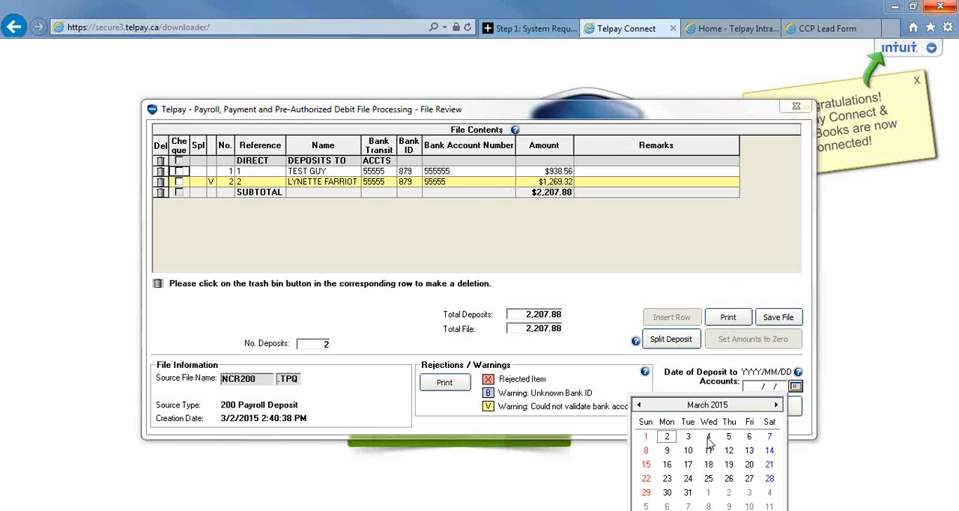
left_click(709, 436)
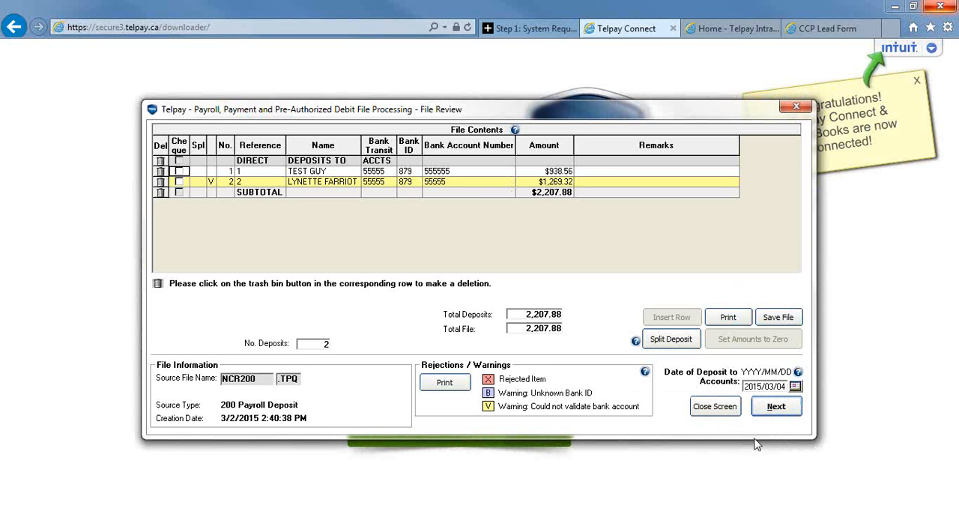
left_click(776, 406)
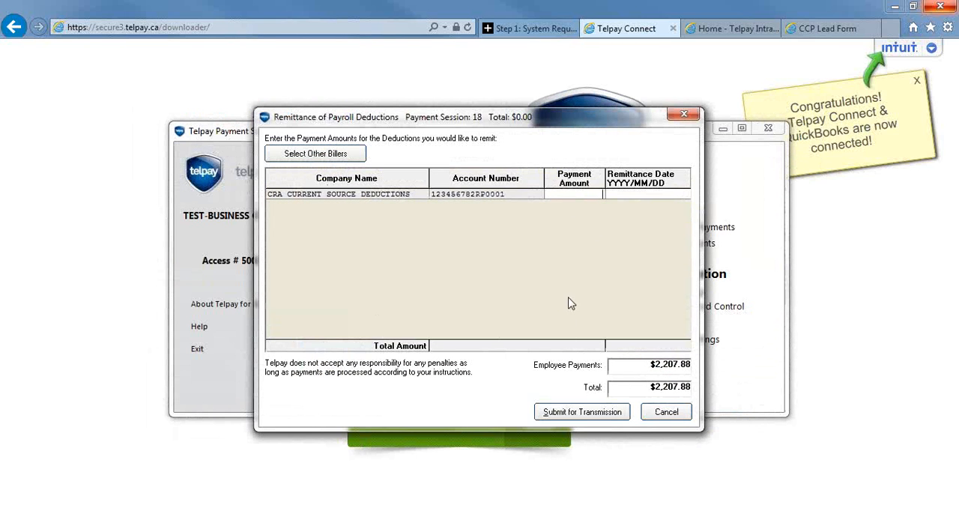
mouse_move(552, 330)
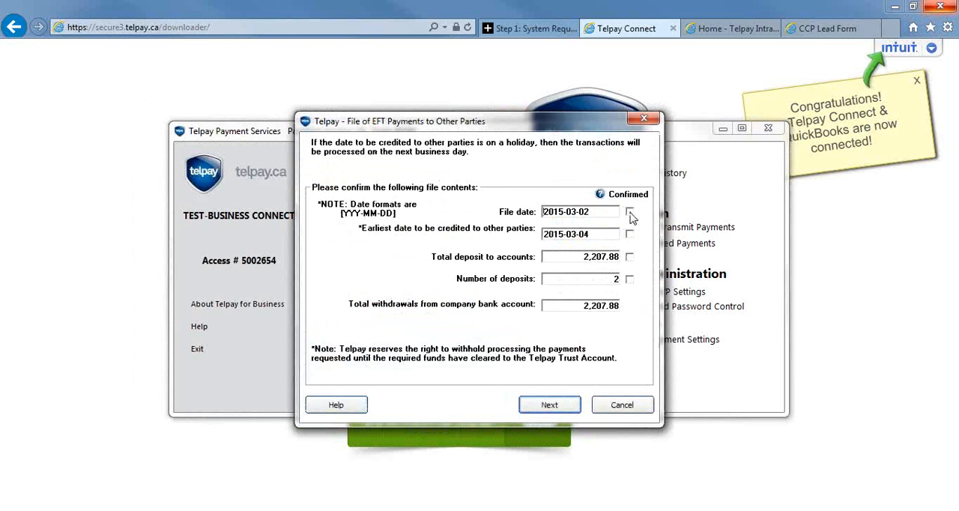
Confirm file date, earliest date, total deposit 2,207.88 and number of deposits, then continue.
left_click(630, 211)
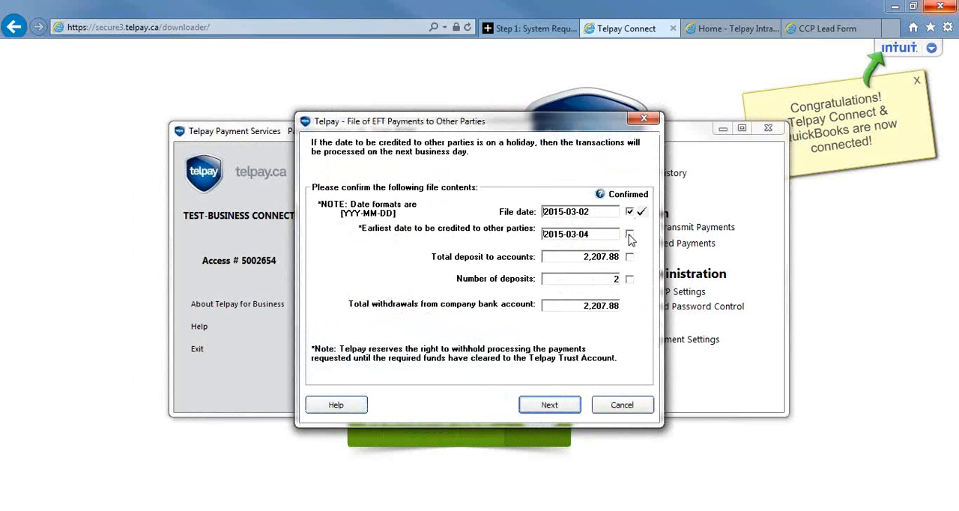
left_click(629, 234)
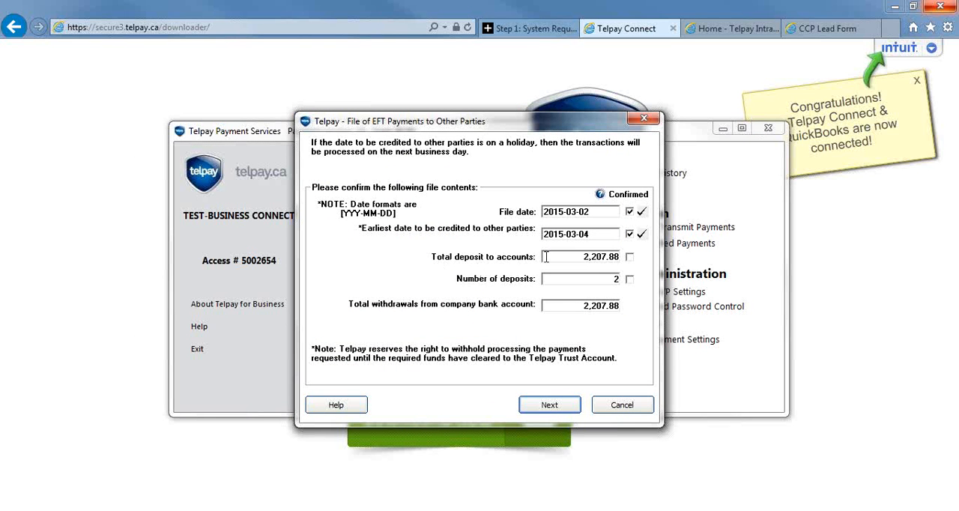
left_click(629, 256)
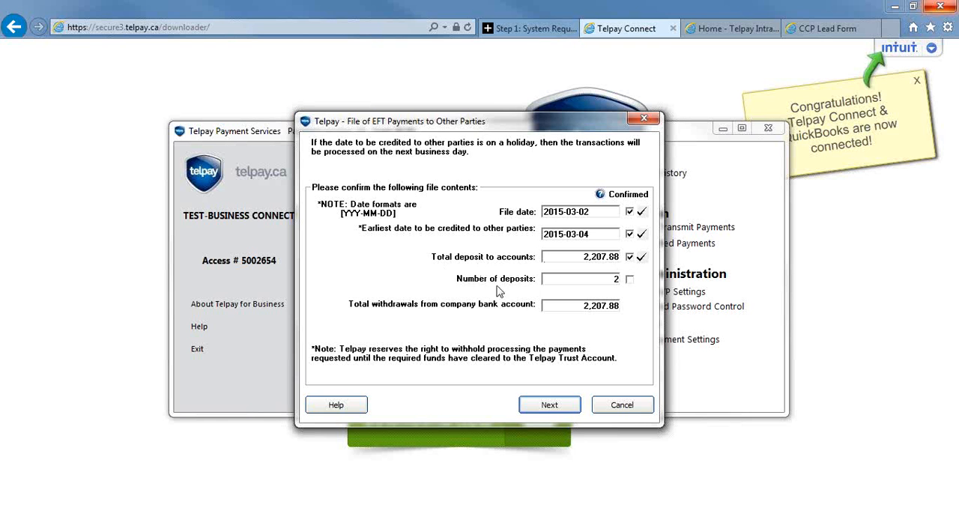
left_click(630, 279)
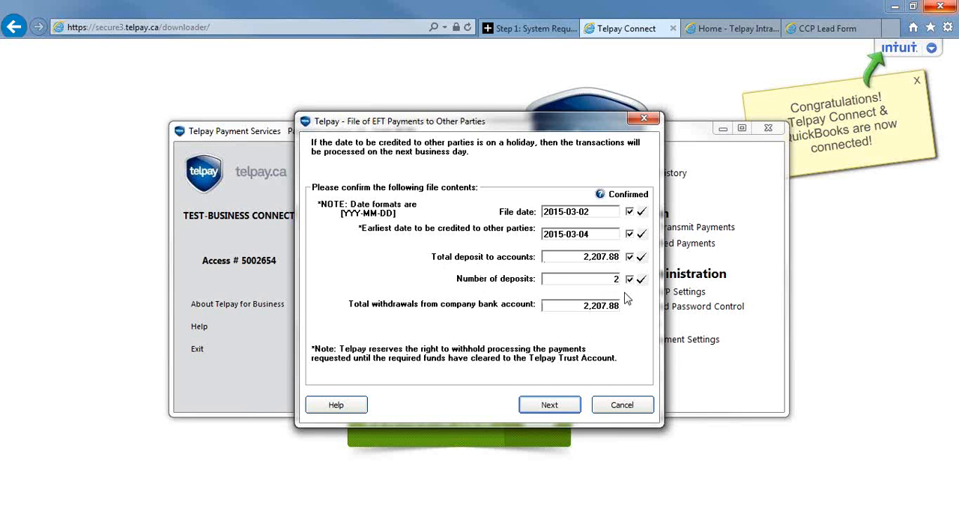
left_click(549, 405)
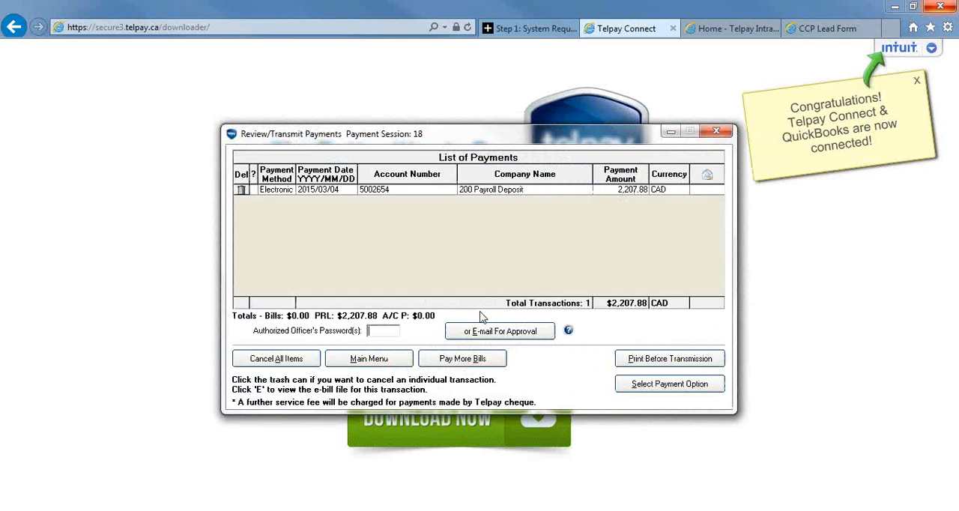
Authorise with the officer's password and choose funding option 1, sending funds to Telpay's trust account.
type("####")
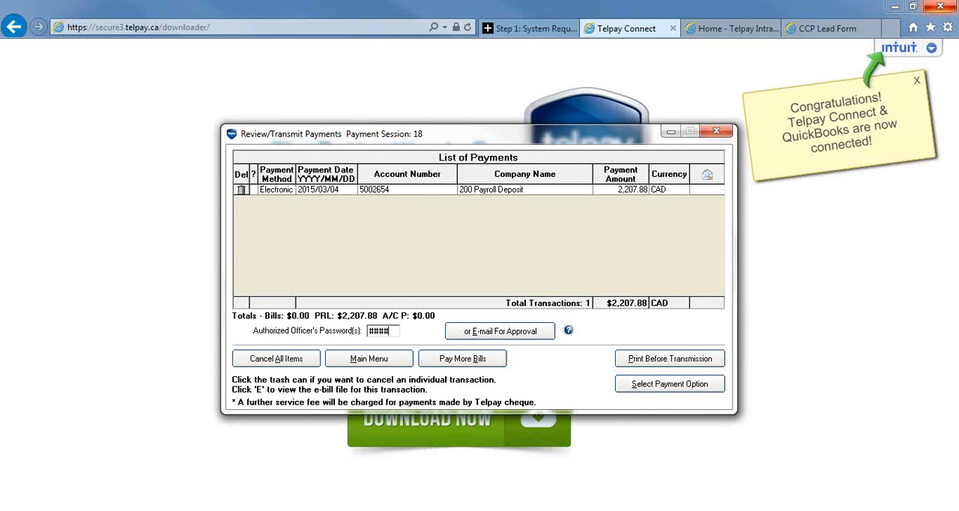
mouse_move(500, 332)
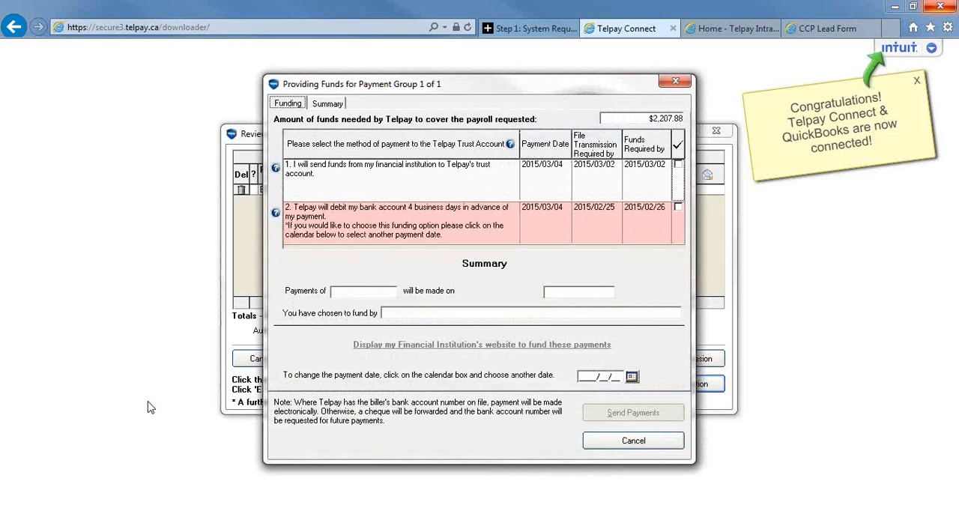
mouse_move(858, 429)
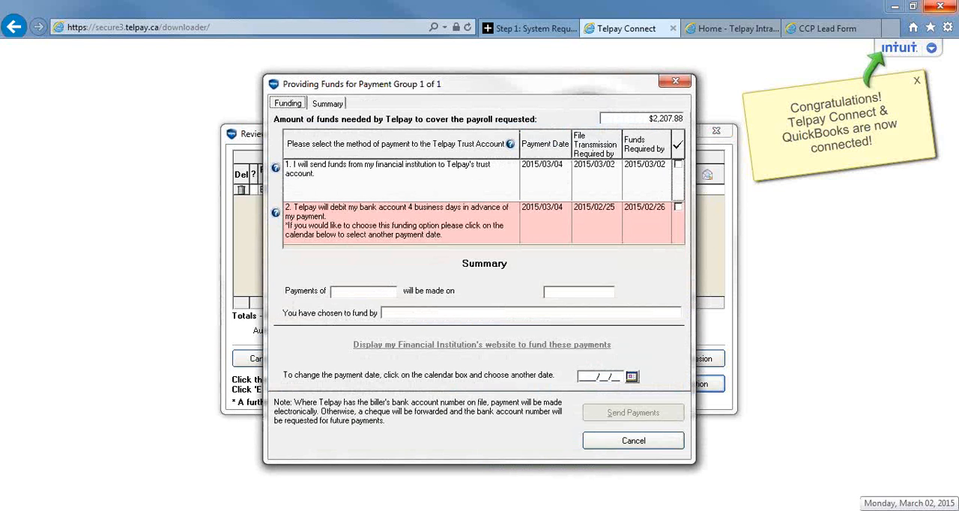
mouse_move(677, 166)
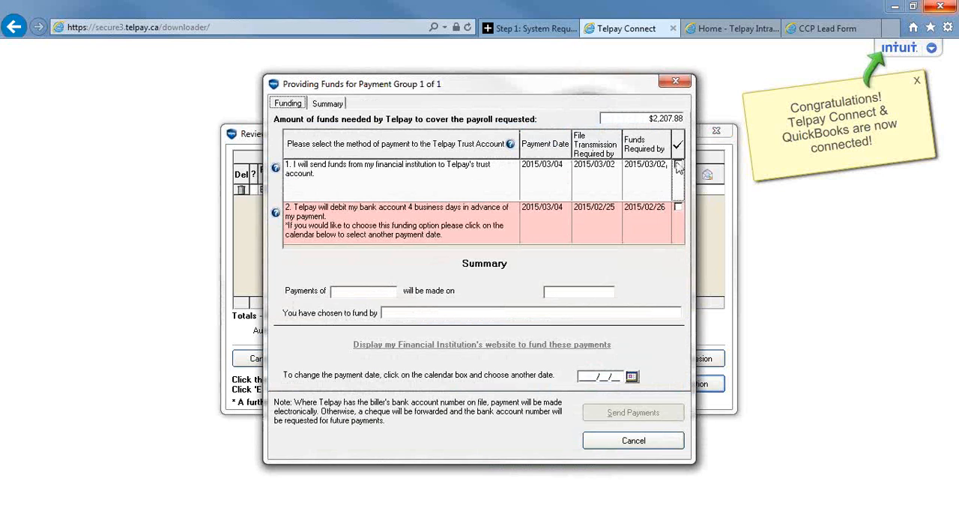
left_click(678, 165)
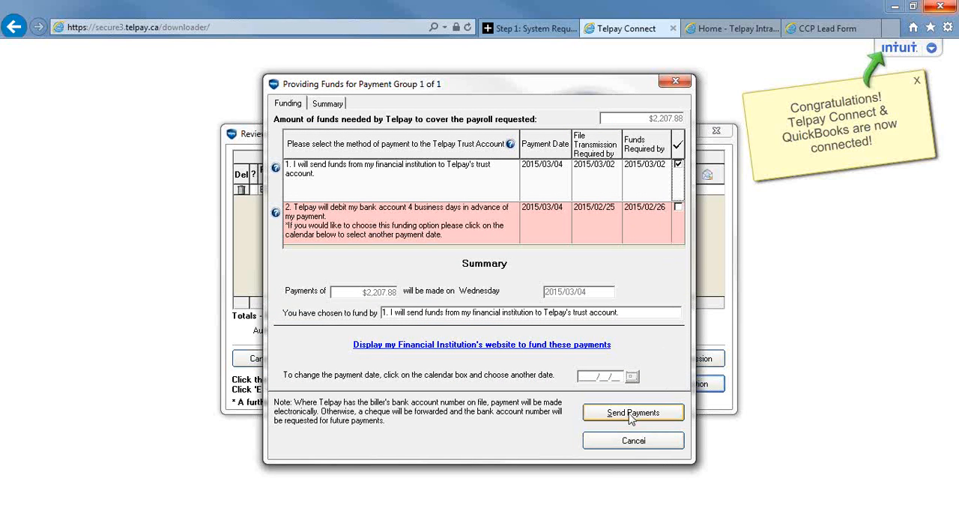
Send the payments, receive confirmation for session 18, and continue to Telpay Backup.
left_click(633, 414)
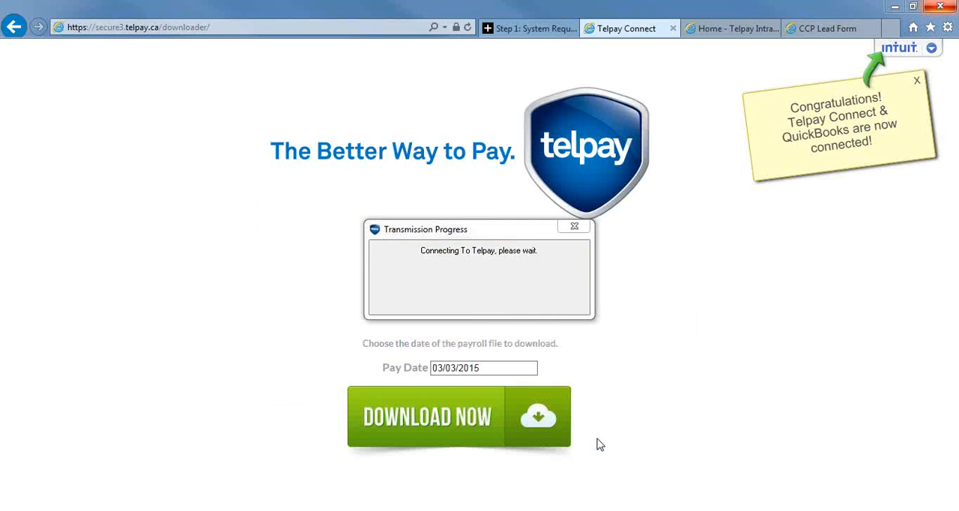
mouse_move(597, 438)
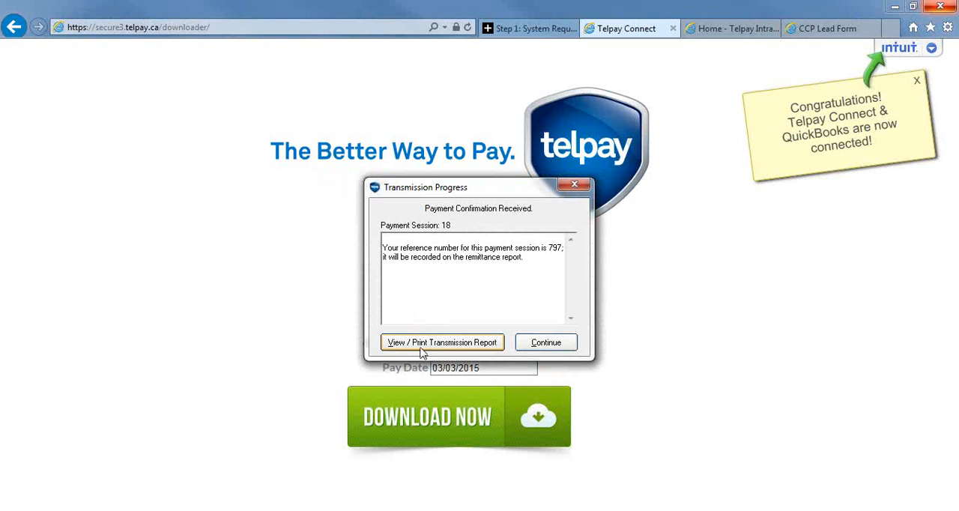
mouse_move(465, 354)
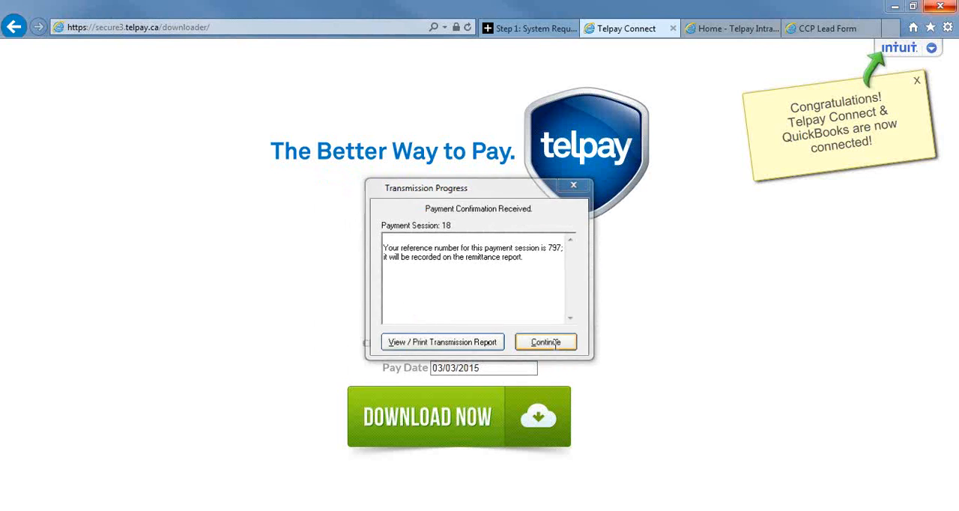
left_click(546, 342)
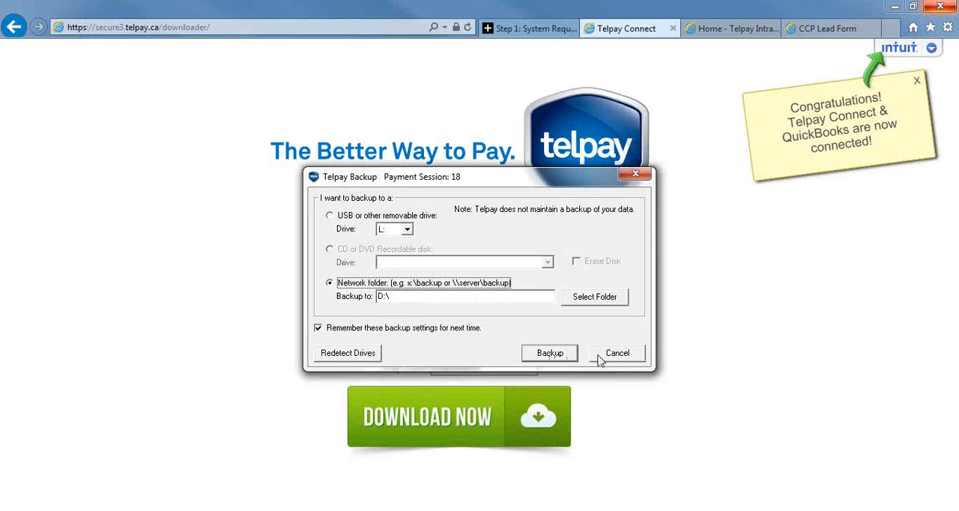
Back up the payment session and close Telpay, returning to the Telpay Connect page.
left_click(549, 353)
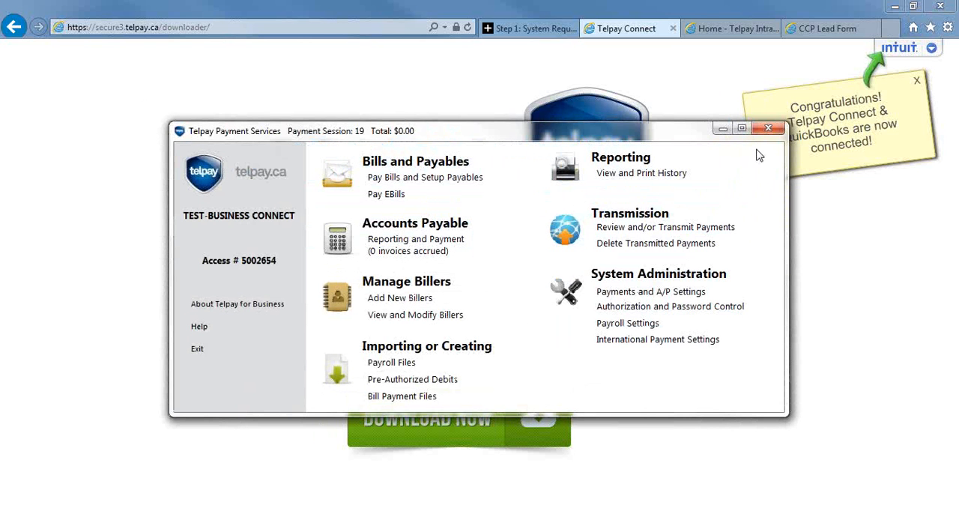
left_click(767, 129)
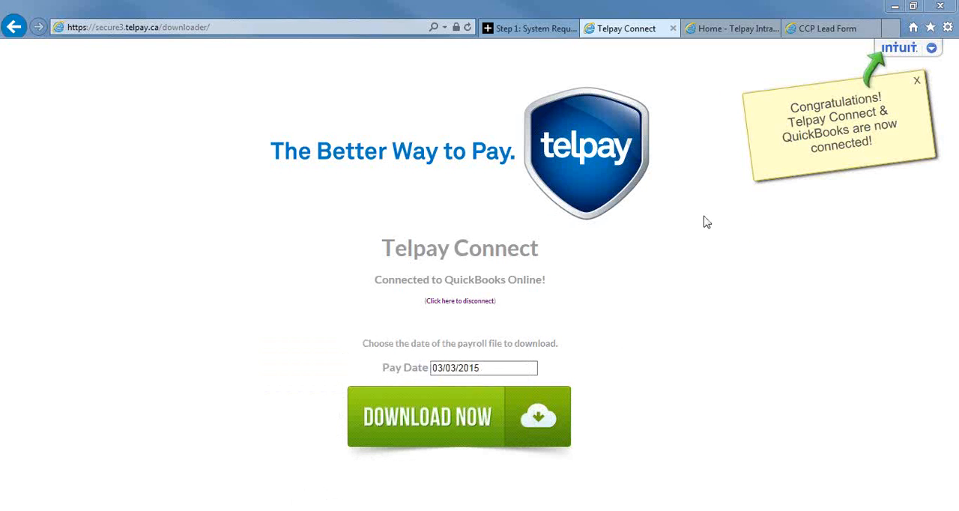